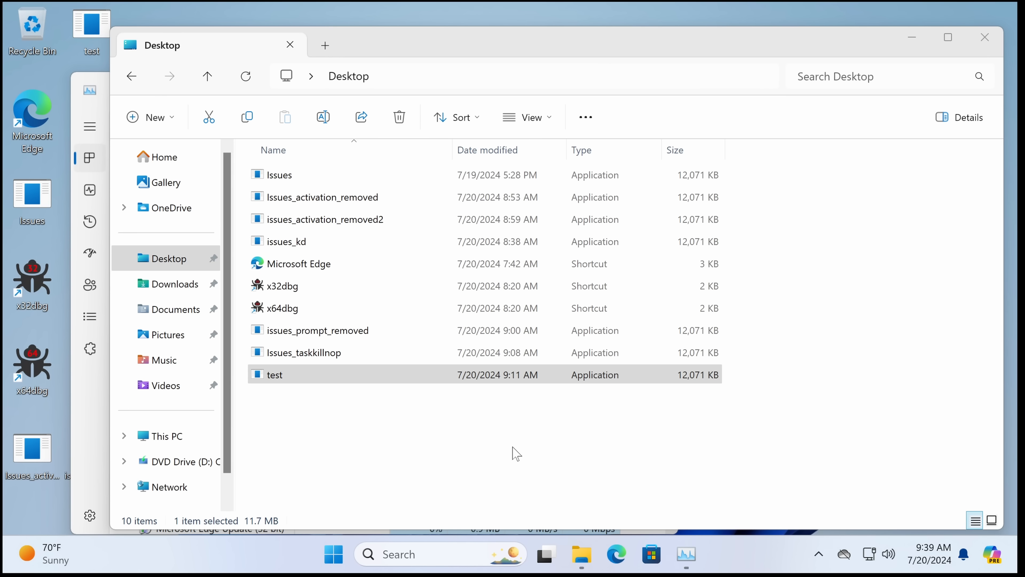
pyautogui.moveTo(465, 370)
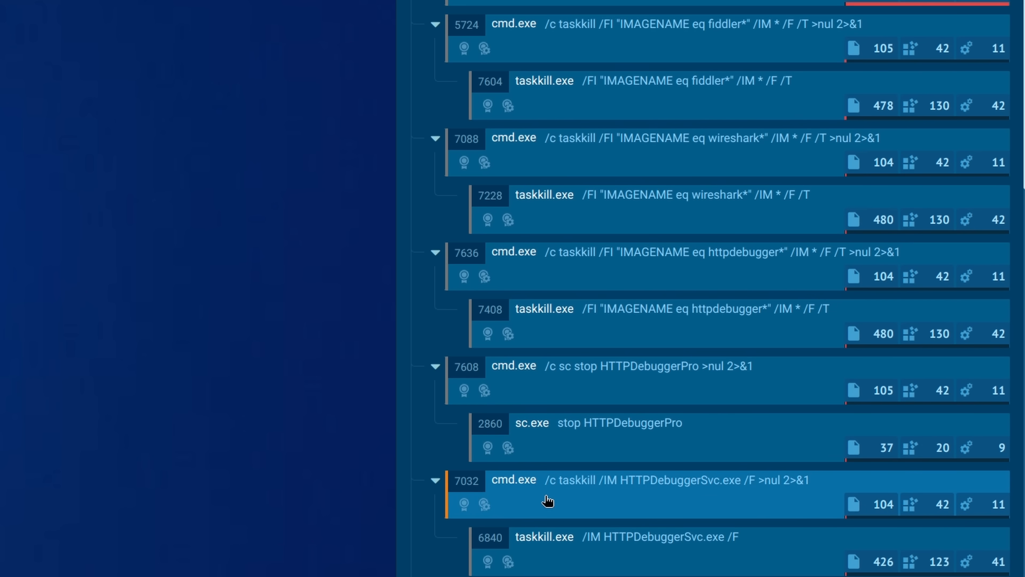
pyautogui.moveTo(754, 512)
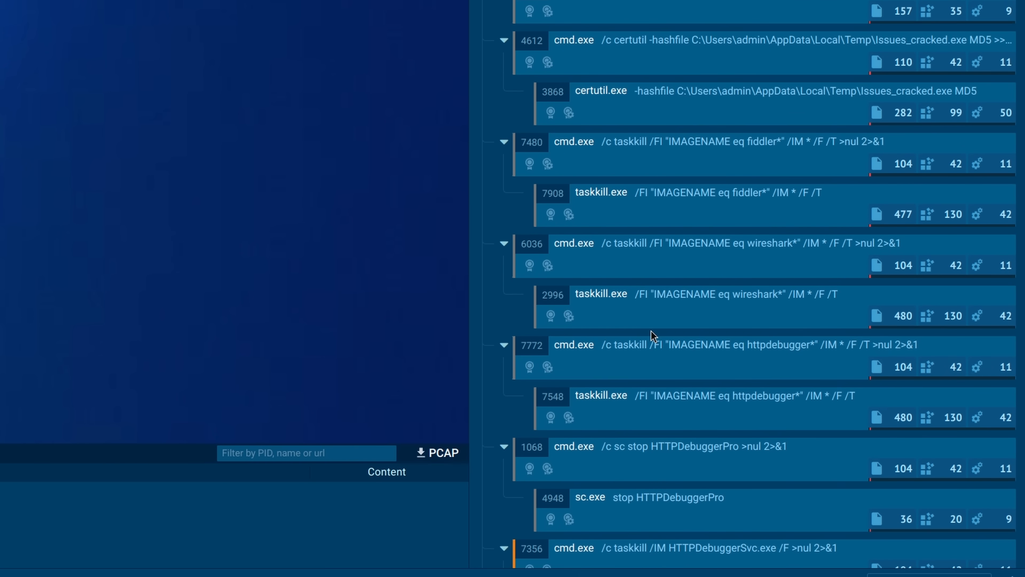
# - Scroll the process tree of taskkill commands and mark the processes listed as hiding command output
pyautogui.scroll(-3)
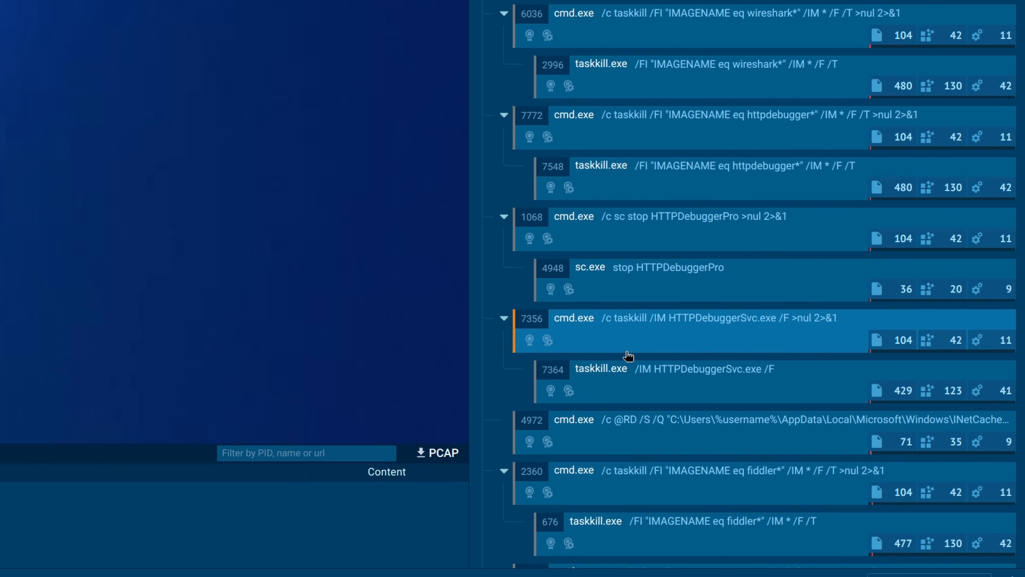
pyautogui.scroll(-3)
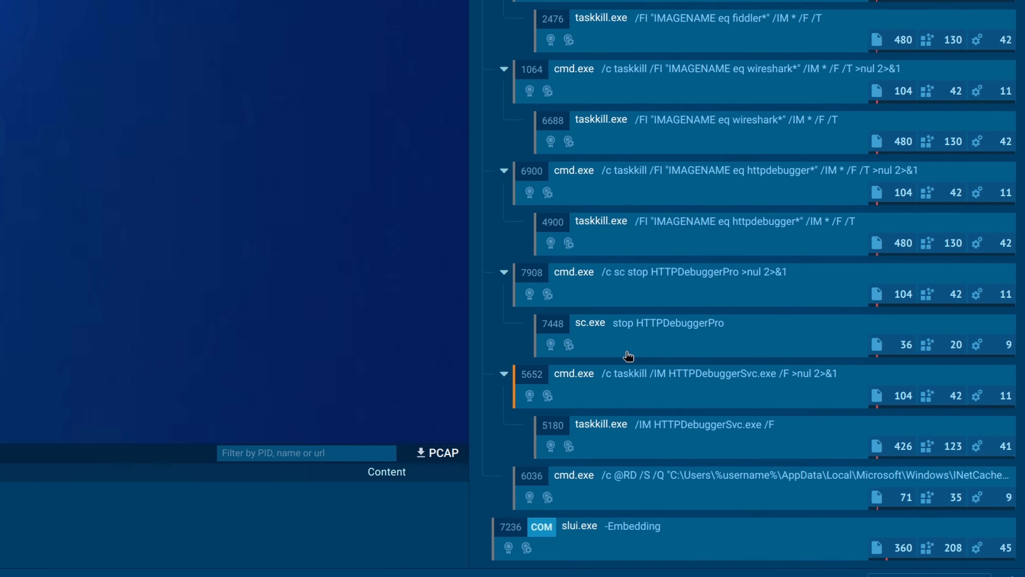
pyautogui.scroll(-3)
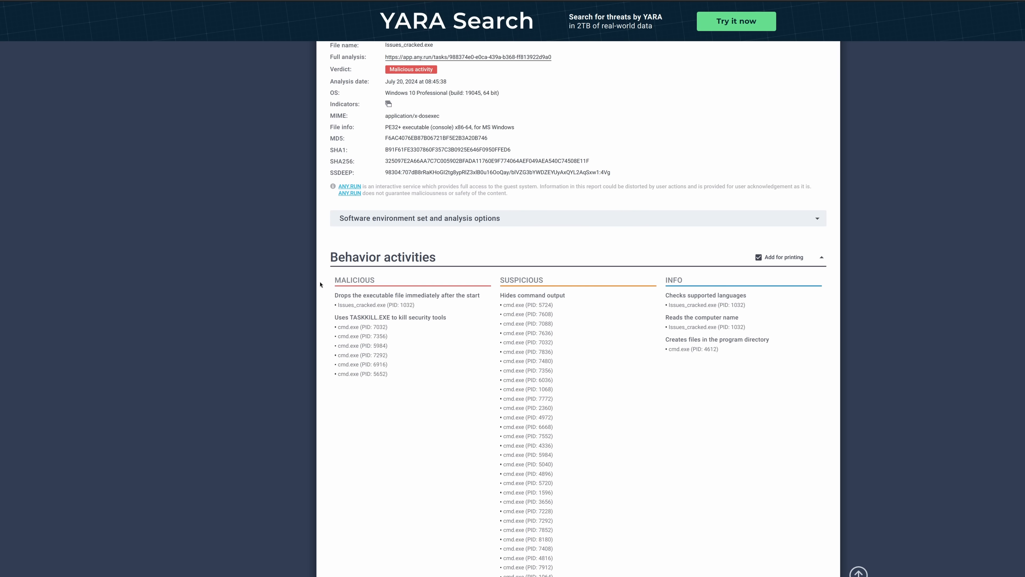
pyautogui.doubleClick(355, 305)
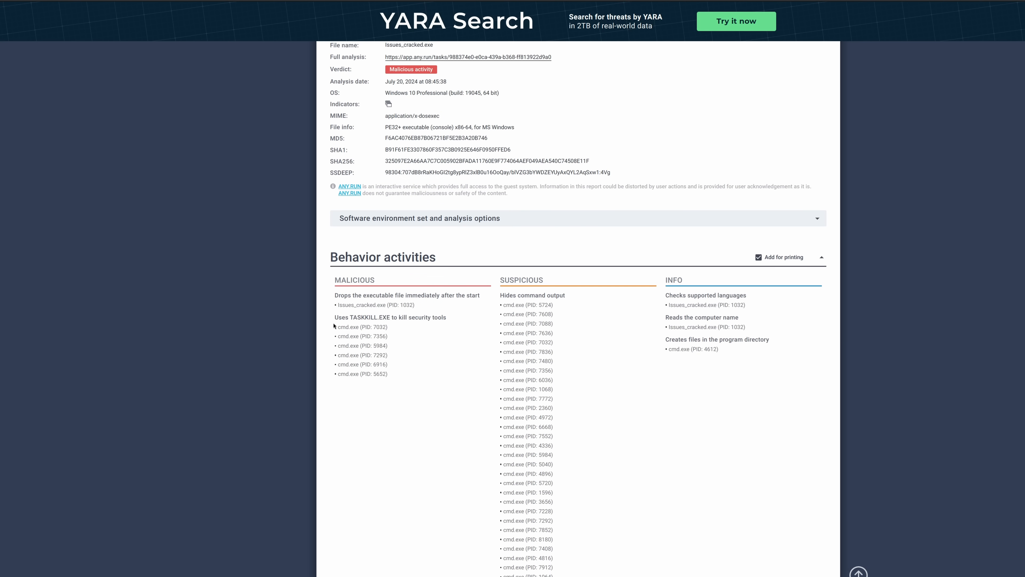
pyautogui.moveTo(527, 295); pyautogui.dragTo(530, 474)
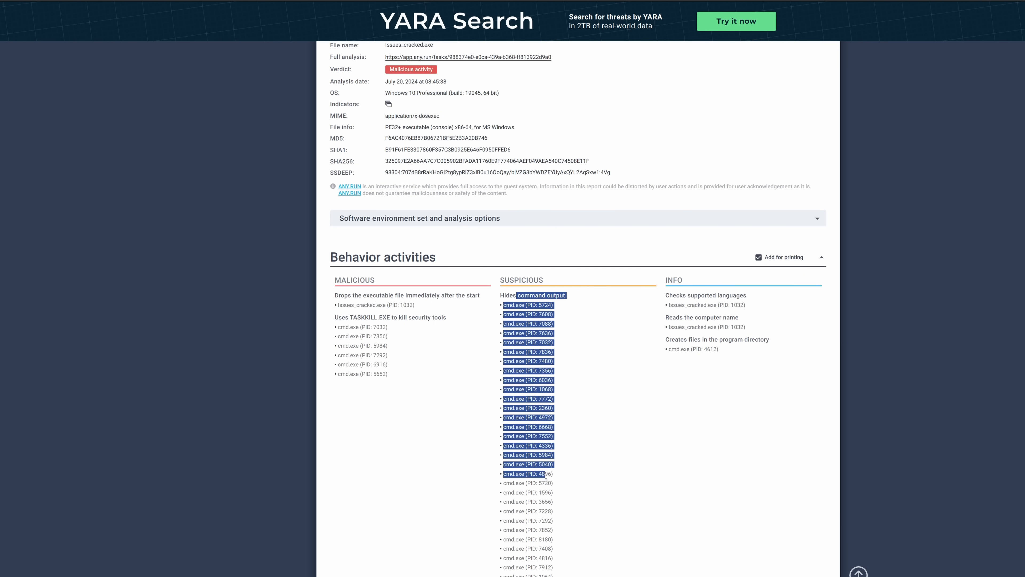
pyautogui.scroll(-3)
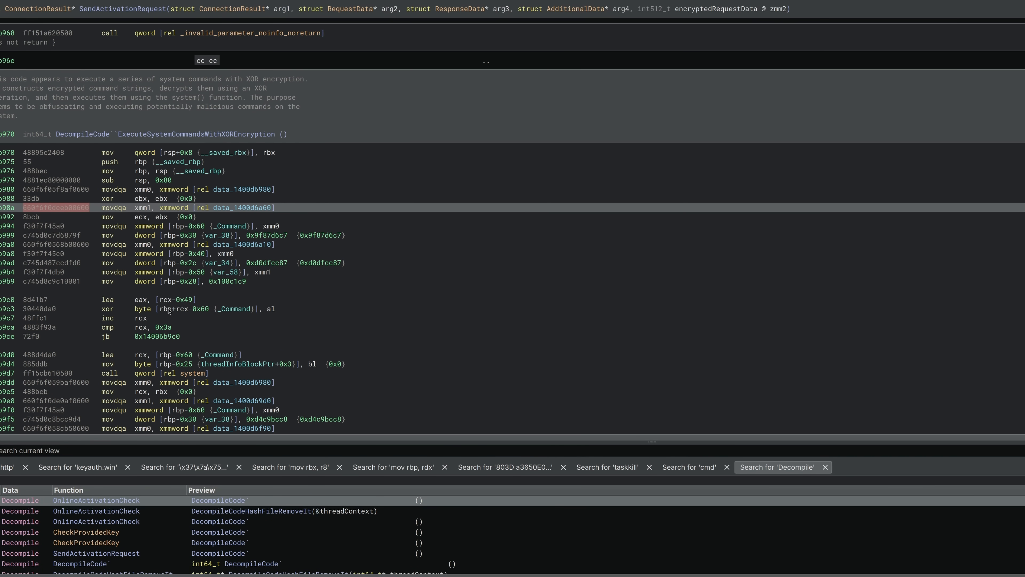
# - Switch the function view from Disassembly to High Level IL and highlight every use of _Command
pyautogui.scroll(-3)
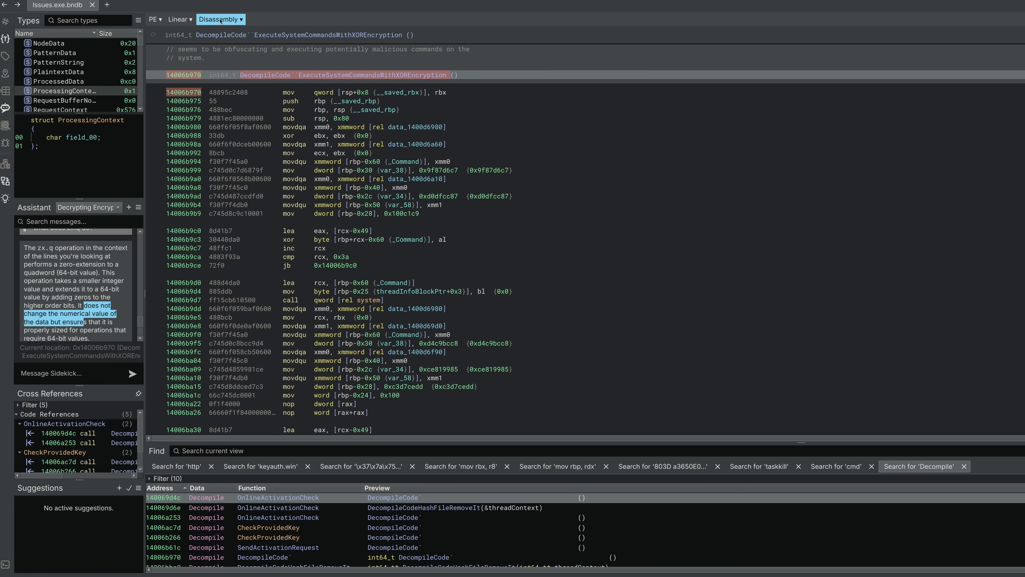
pyautogui.click(221, 20)
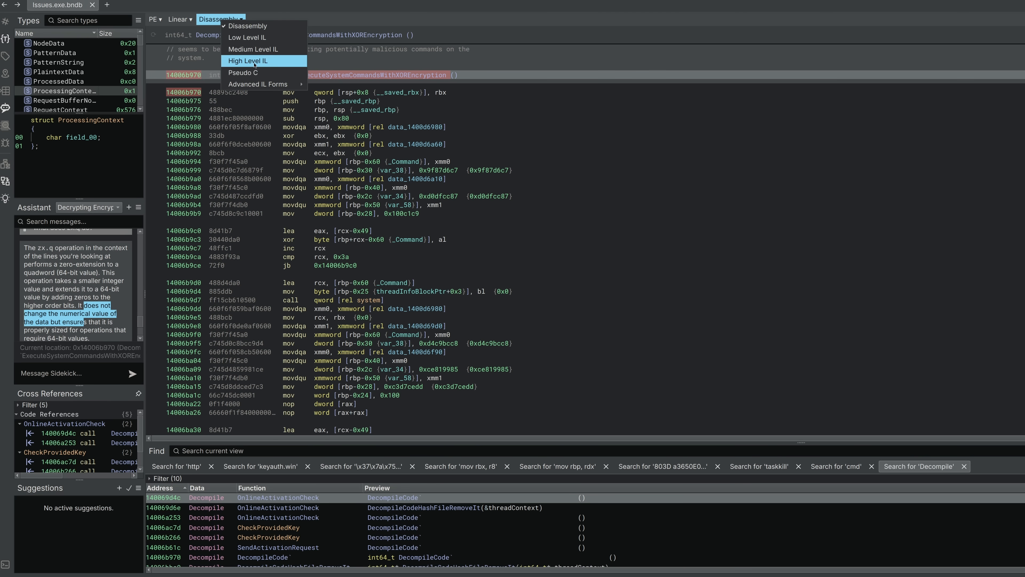
pyautogui.click(248, 60)
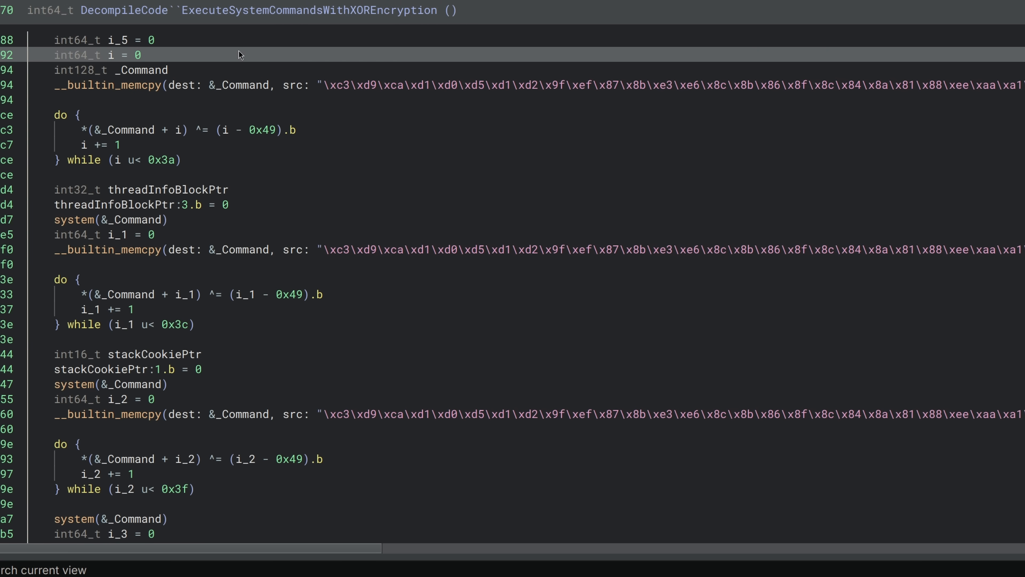
pyautogui.scroll(-3)
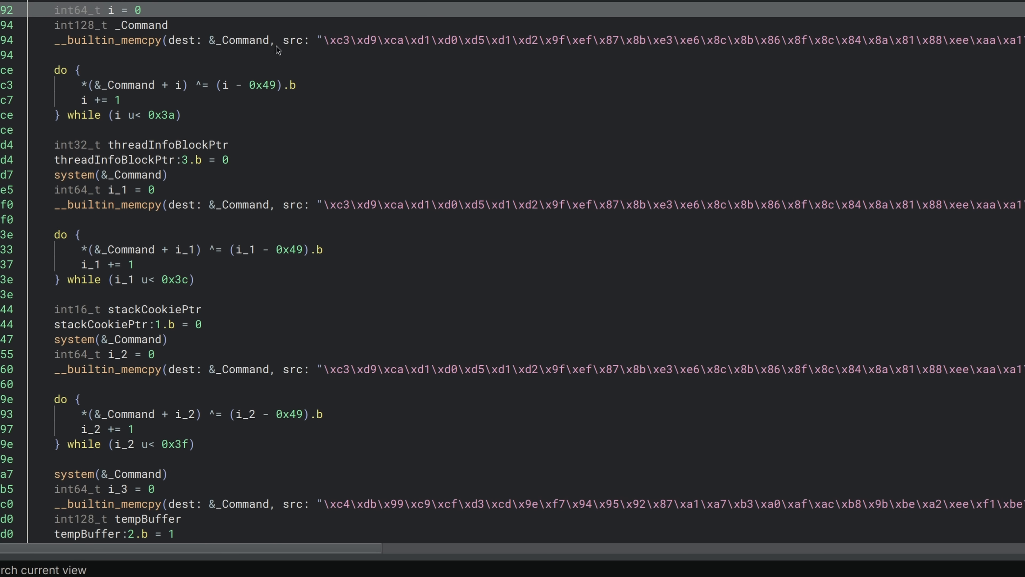
pyautogui.moveTo(266, 50)
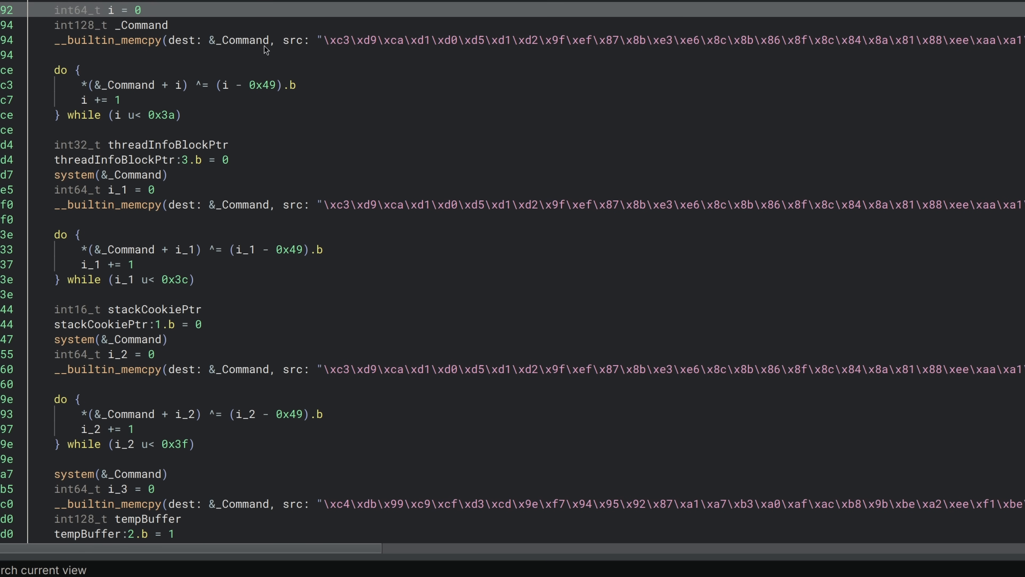
pyautogui.moveTo(257, 50)
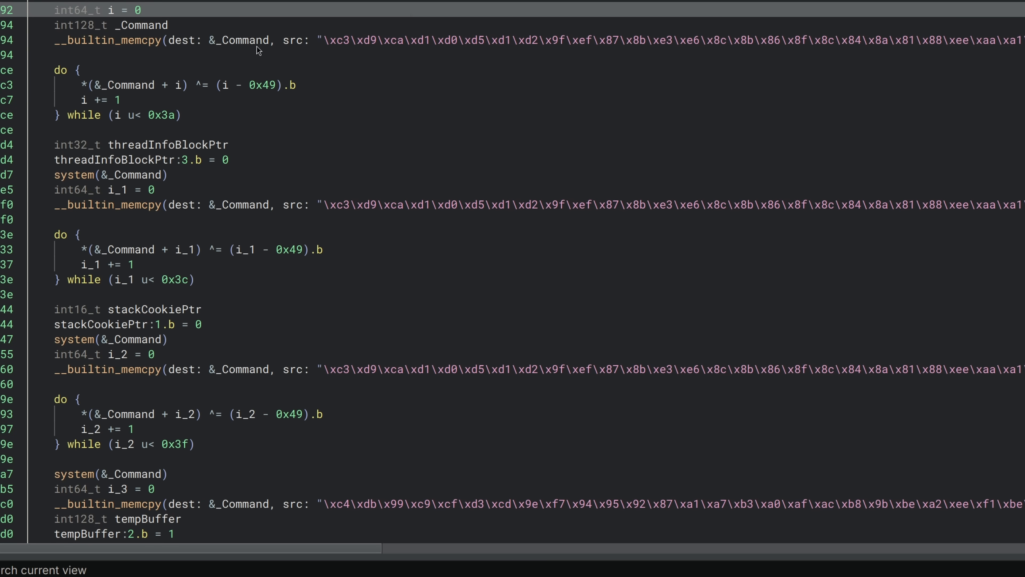
pyautogui.moveTo(277, 21)
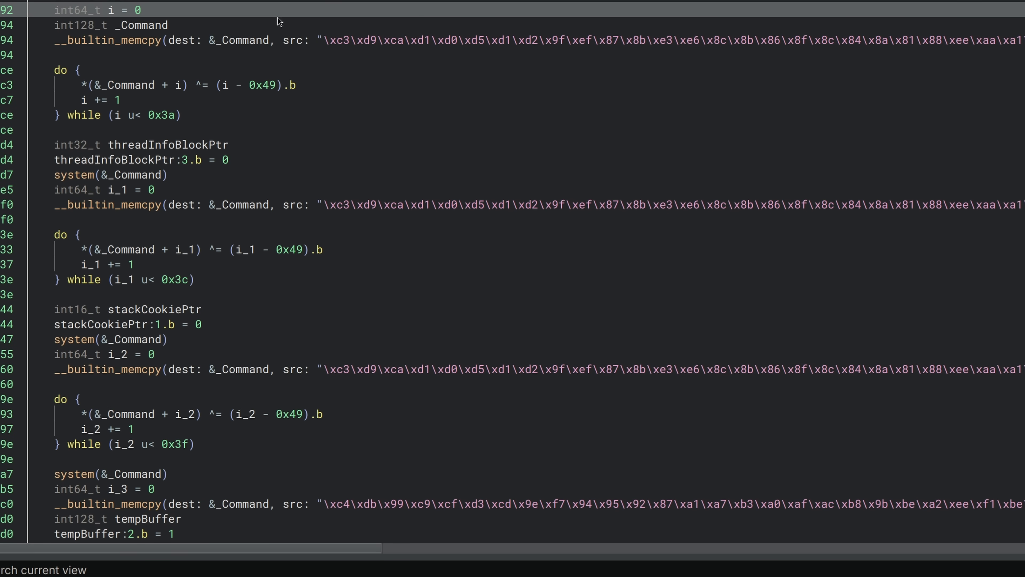
pyautogui.moveTo(263, 23)
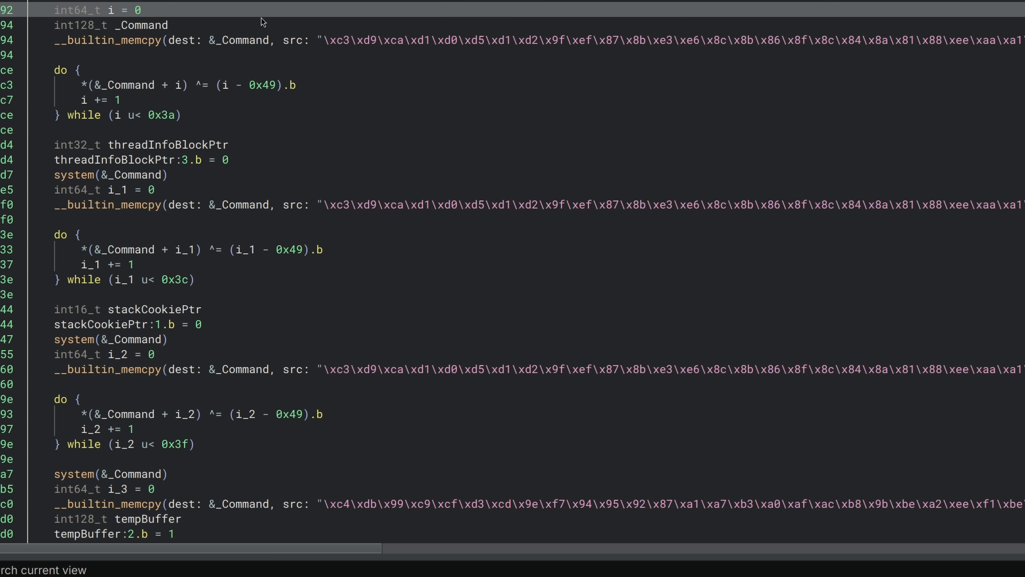
pyautogui.moveTo(125, 36)
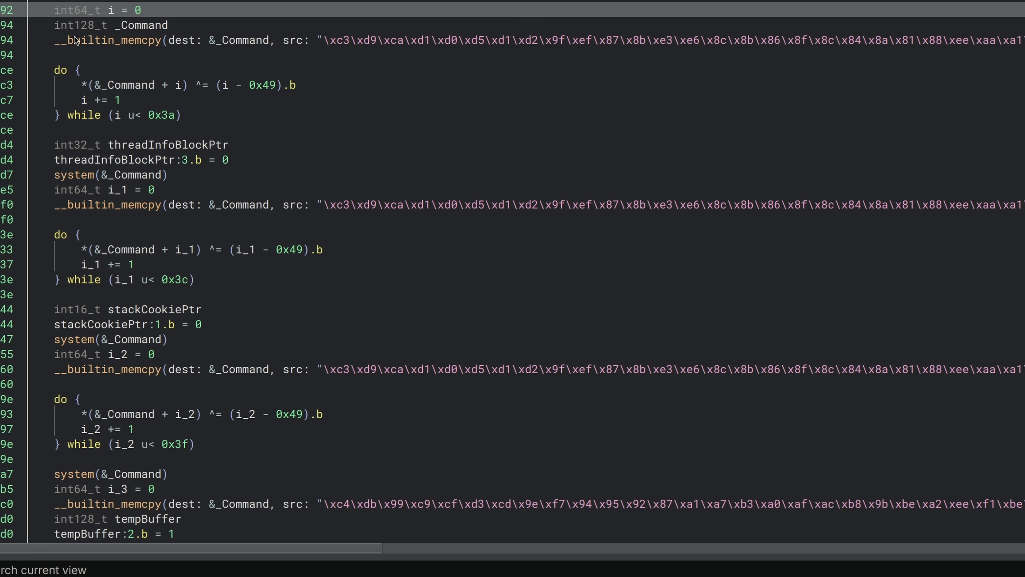
pyautogui.doubleClick(242, 40)
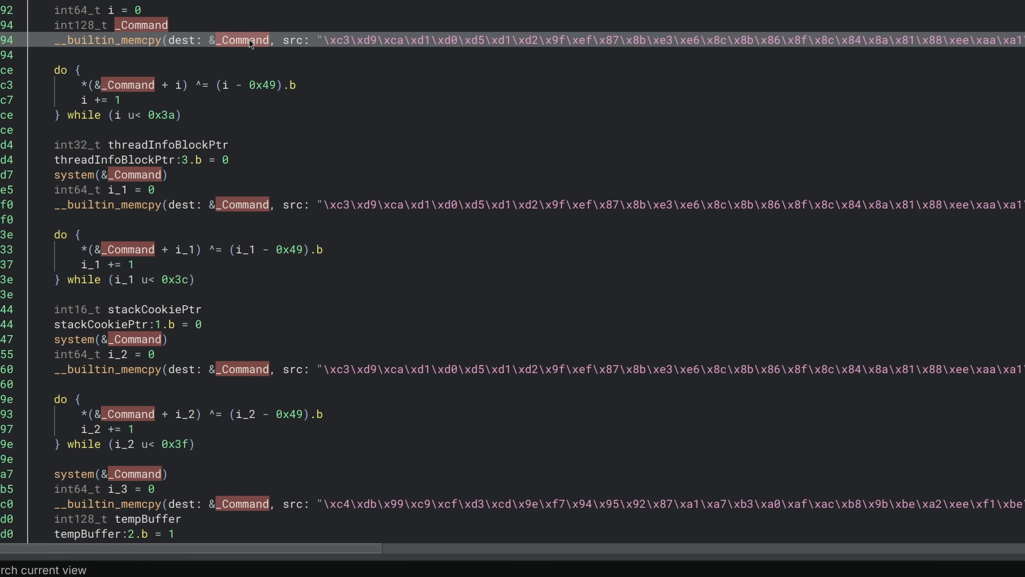
pyautogui.moveTo(402, 44)
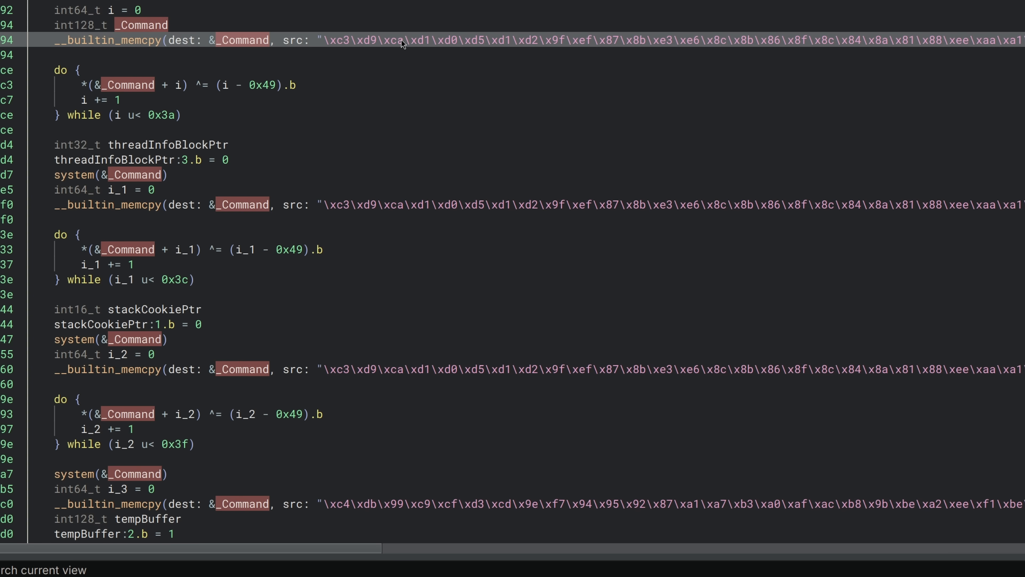
pyautogui.moveTo(503, 67)
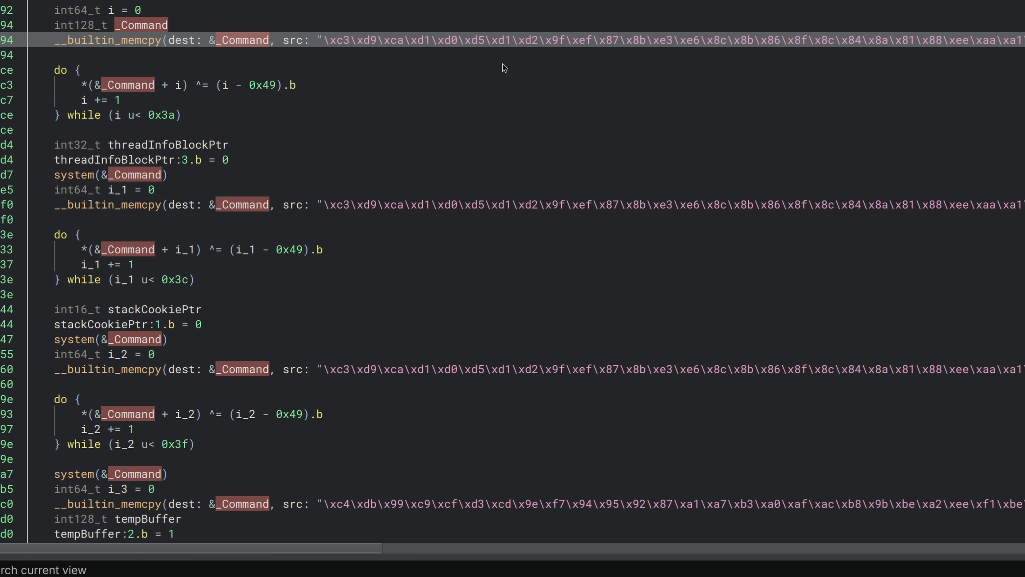
pyautogui.moveTo(78, 77)
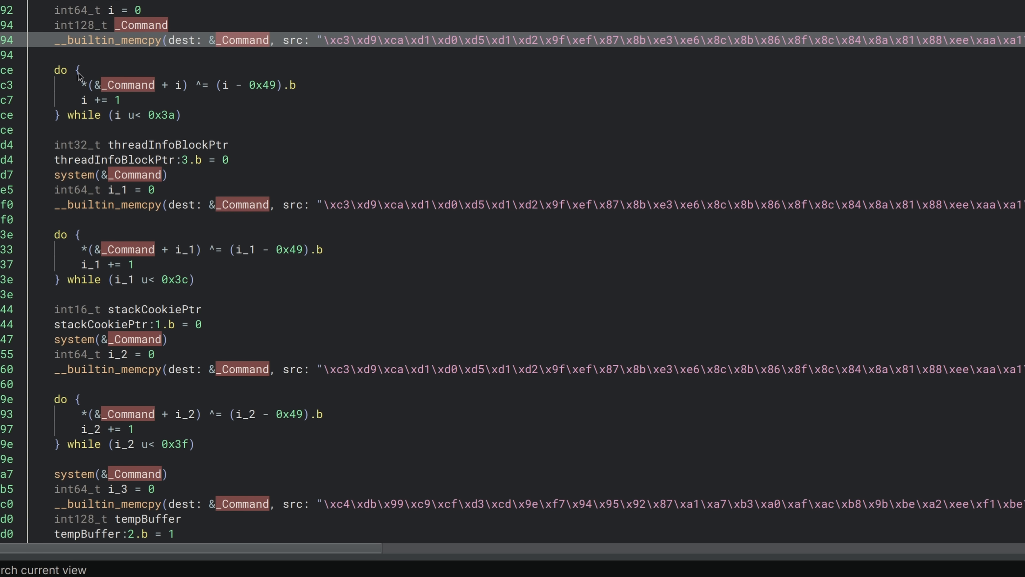
pyautogui.moveTo(140, 85)
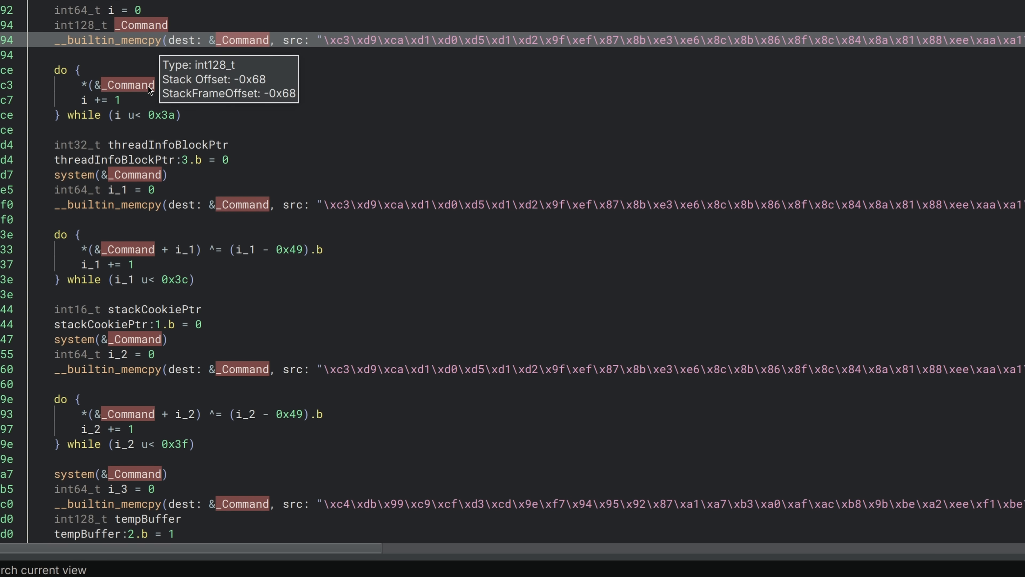
pyautogui.moveTo(104, 99)
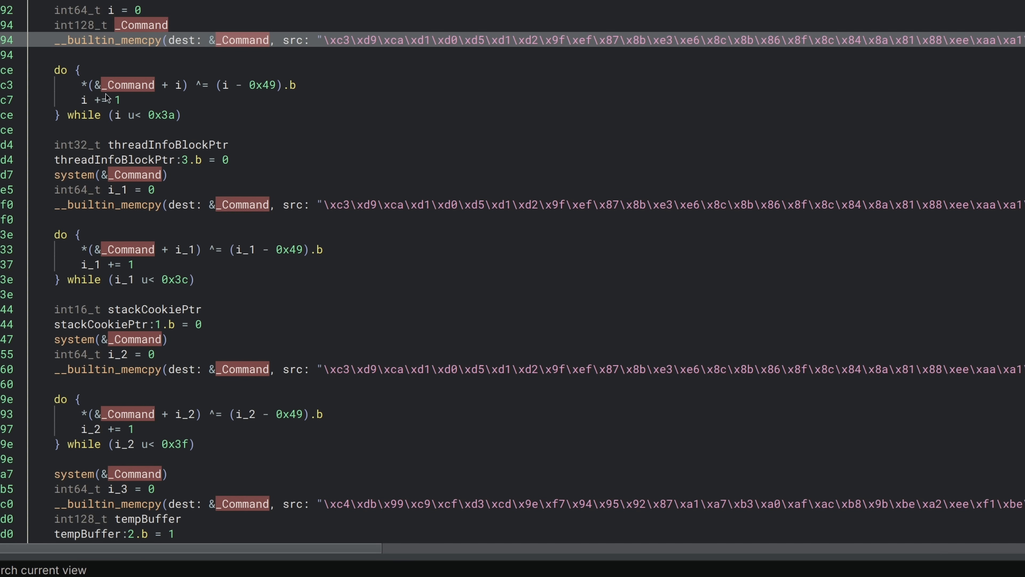
pyautogui.moveTo(129, 125)
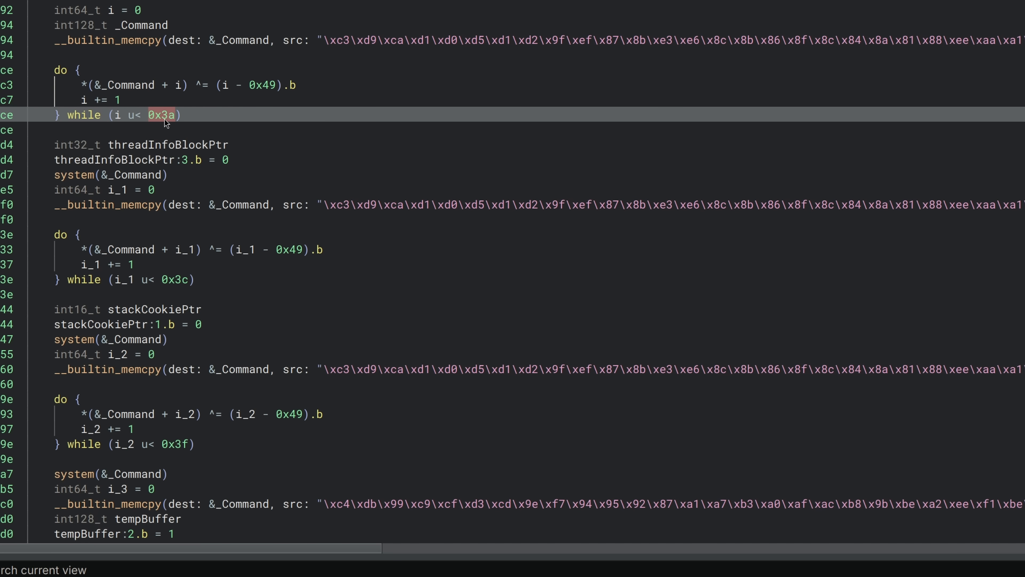
pyautogui.moveTo(167, 118)
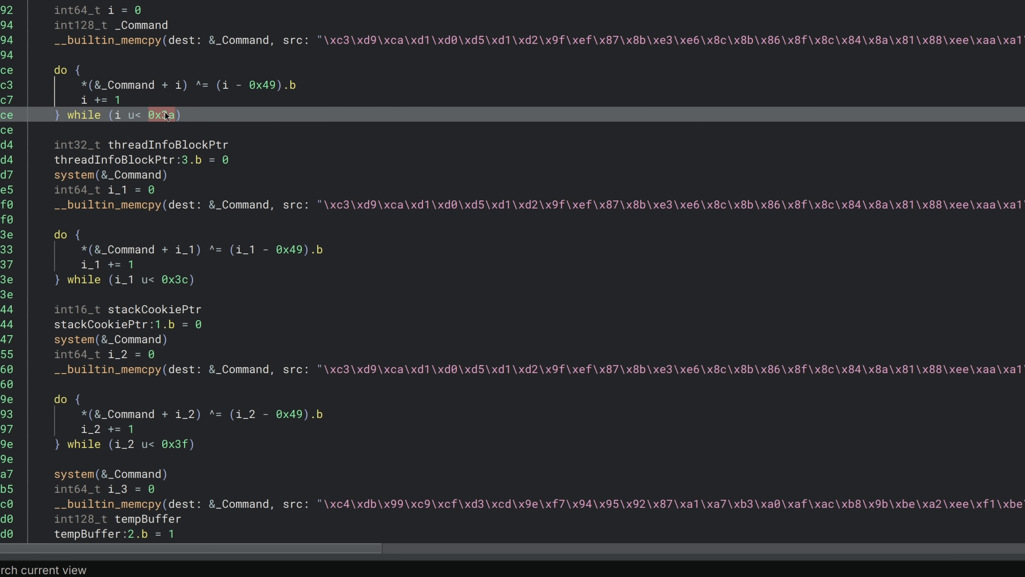
pyautogui.moveTo(134, 128)
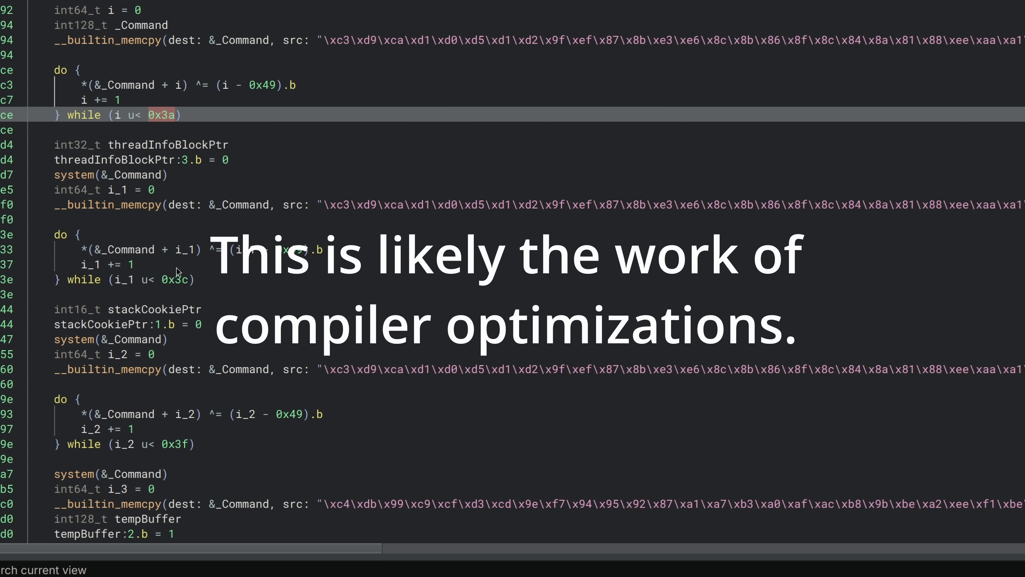
pyautogui.moveTo(154, 469)
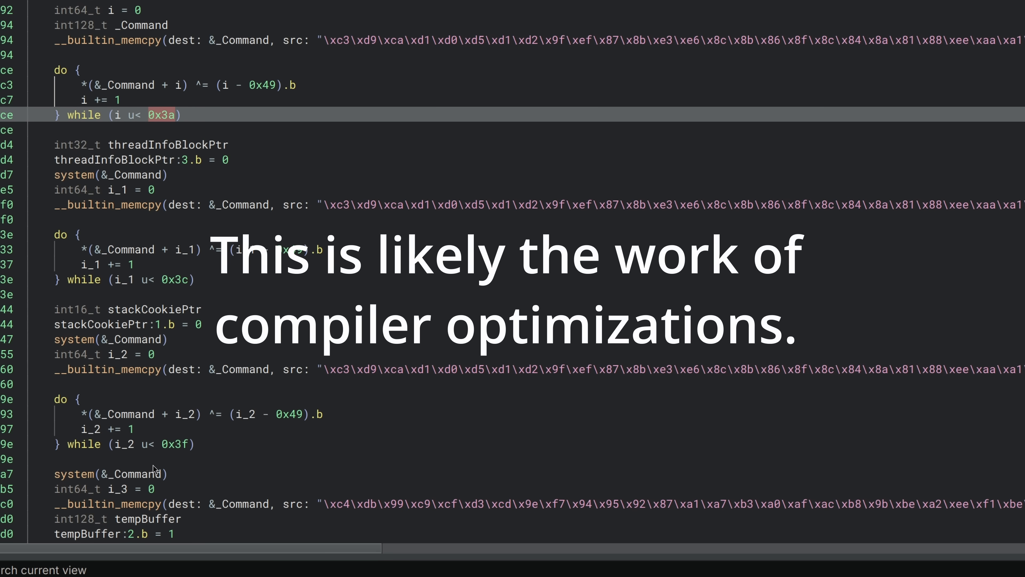
pyautogui.moveTo(177, 311)
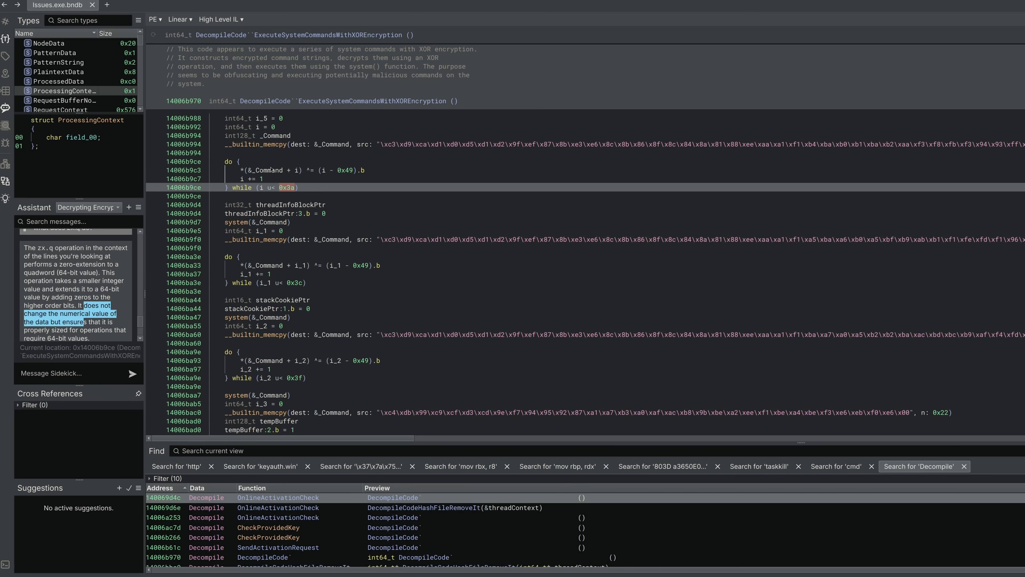
# - Select the system() call running the decrypted command and read through the remaining decryption blocks
pyautogui.click(235, 221)
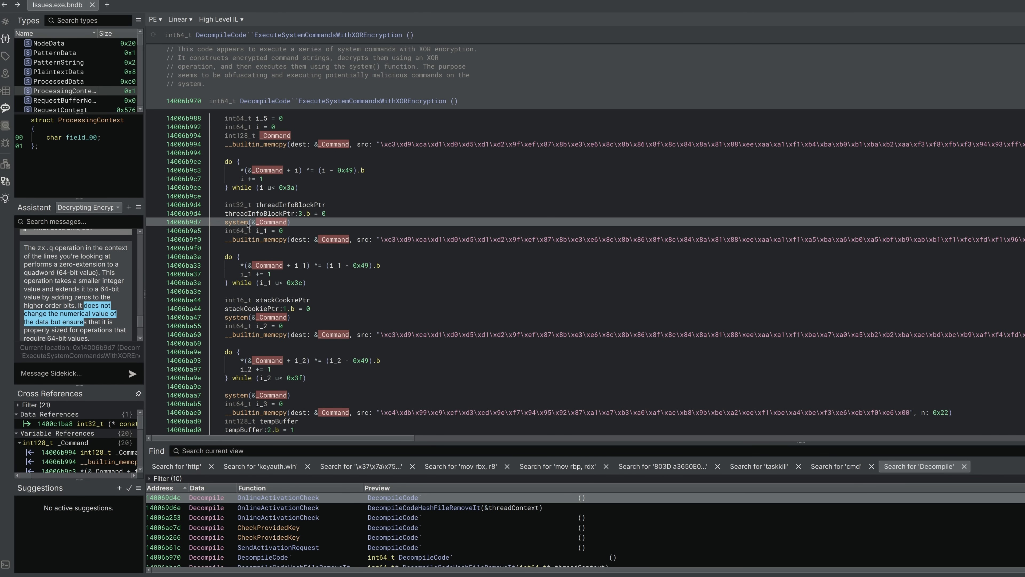
pyautogui.moveTo(248, 225)
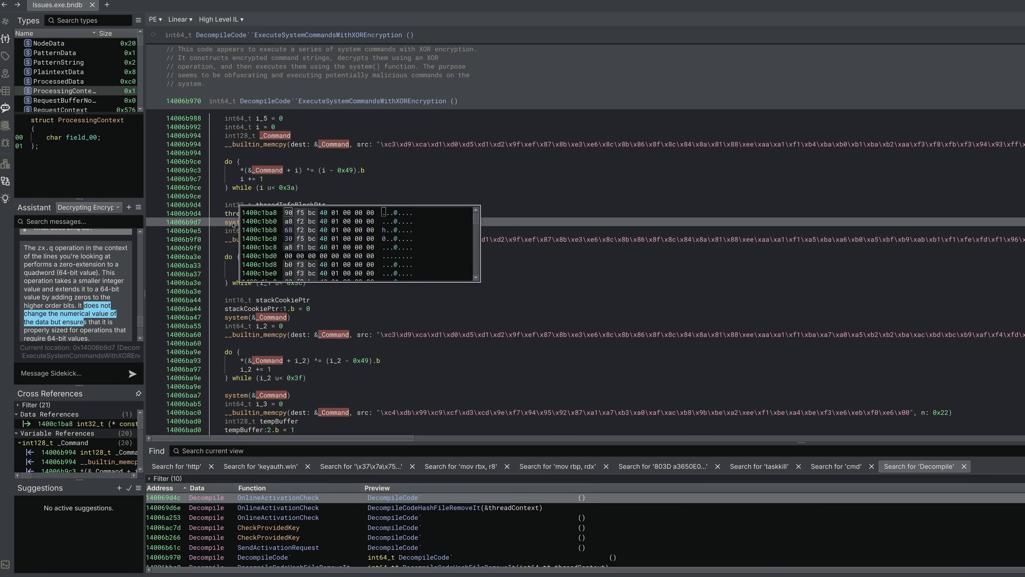
pyautogui.moveTo(260, 180)
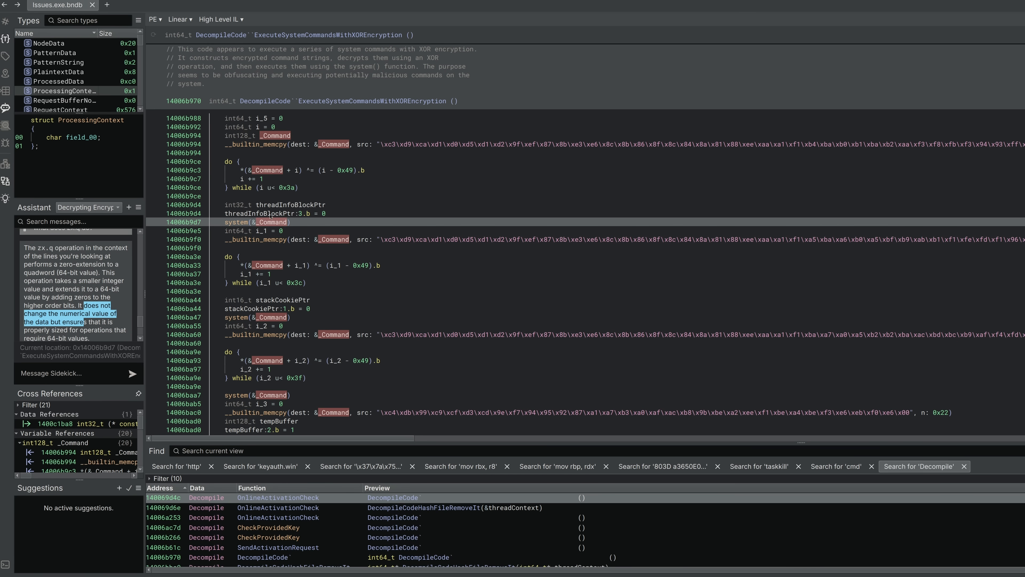
pyautogui.scroll(-3)
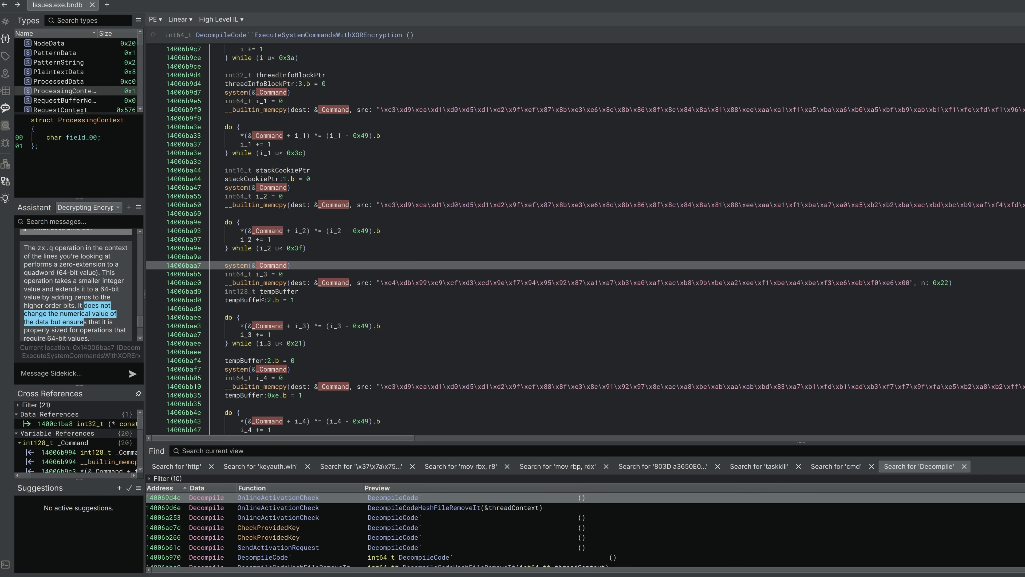
pyautogui.scroll(-3)
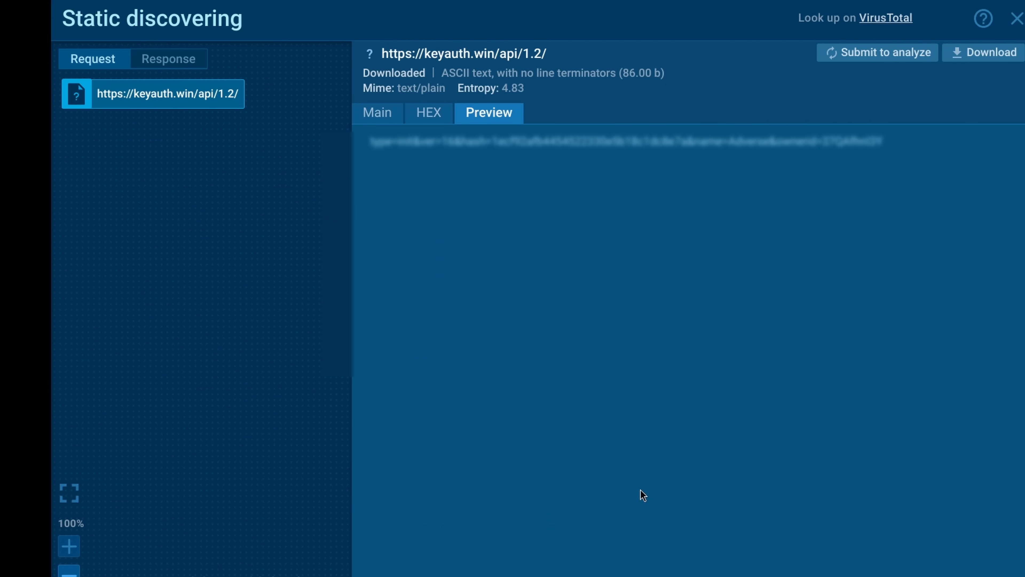
# - Close the keyauth.win request preview and show the sample's DNS requests list
pyautogui.click(1016, 18)
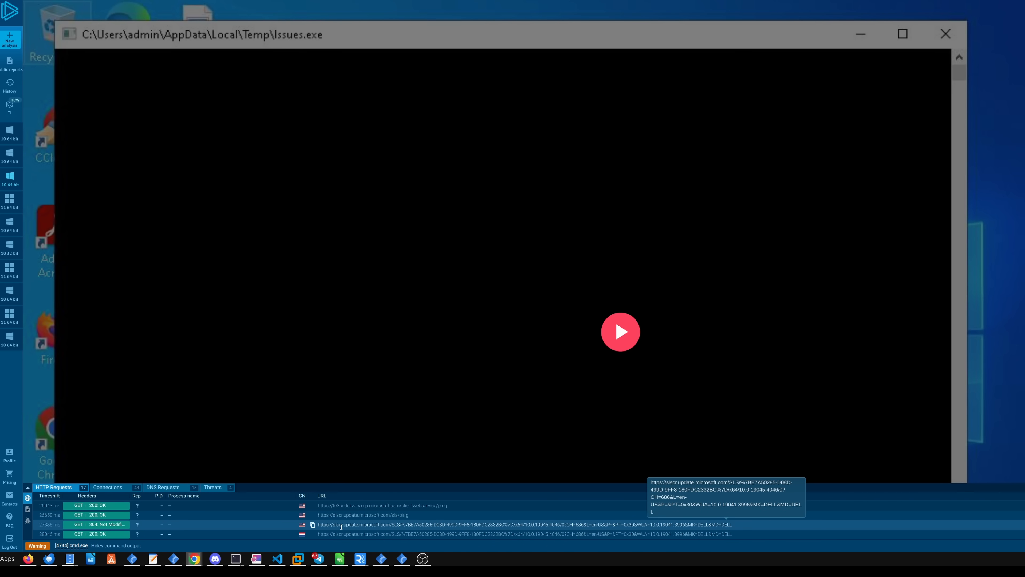
pyautogui.click(163, 487)
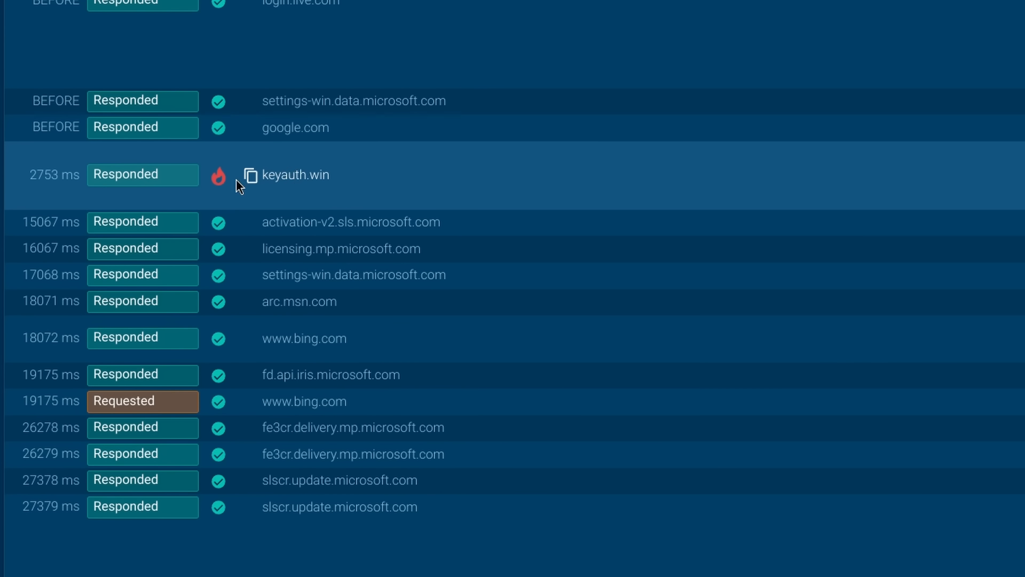
pyautogui.moveTo(309, 174)
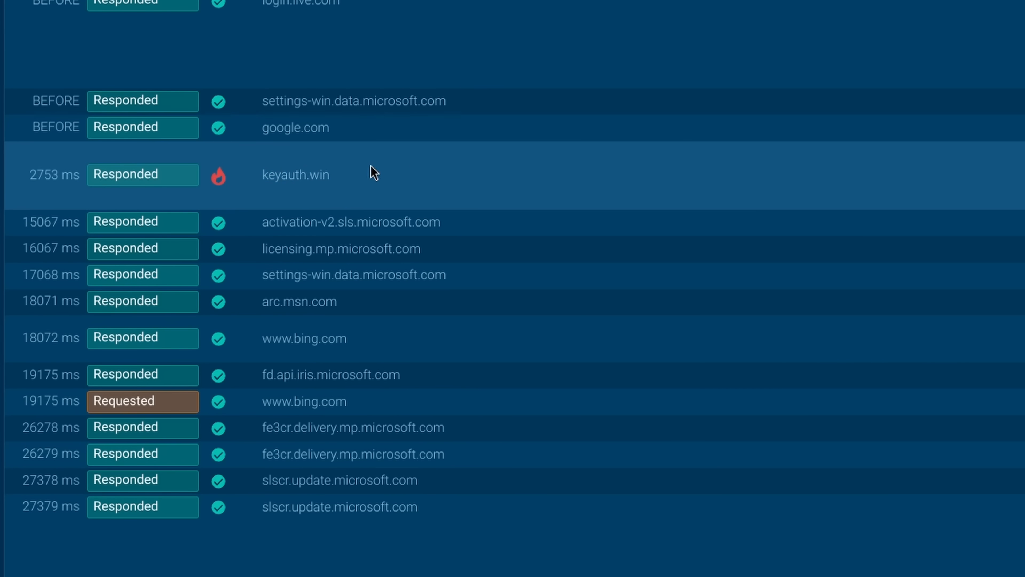
pyautogui.moveTo(163, 193)
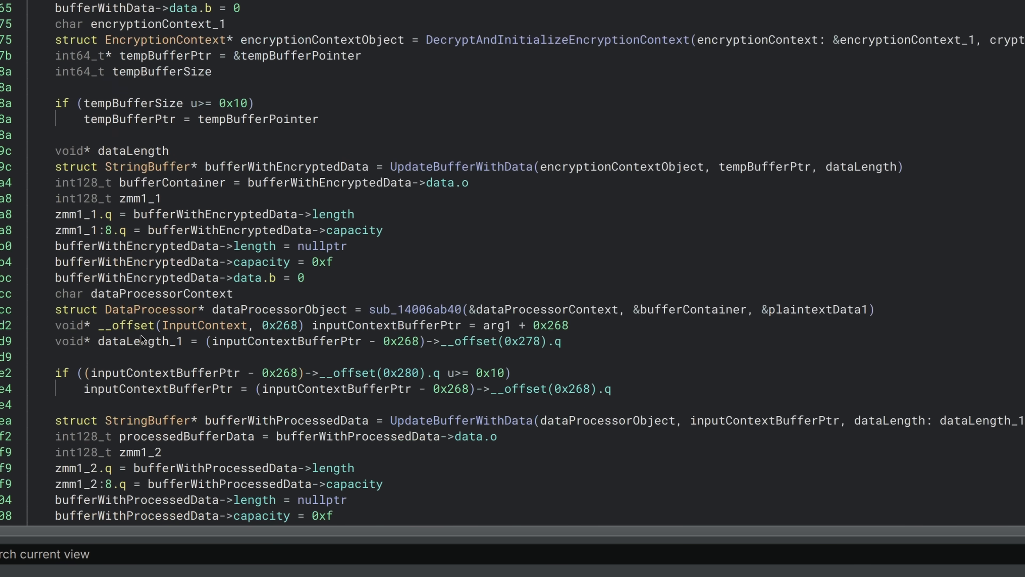
# - Scroll through CheckProvidedKey's High Level IL to follow how the entered key is processed
pyautogui.scroll(-3)
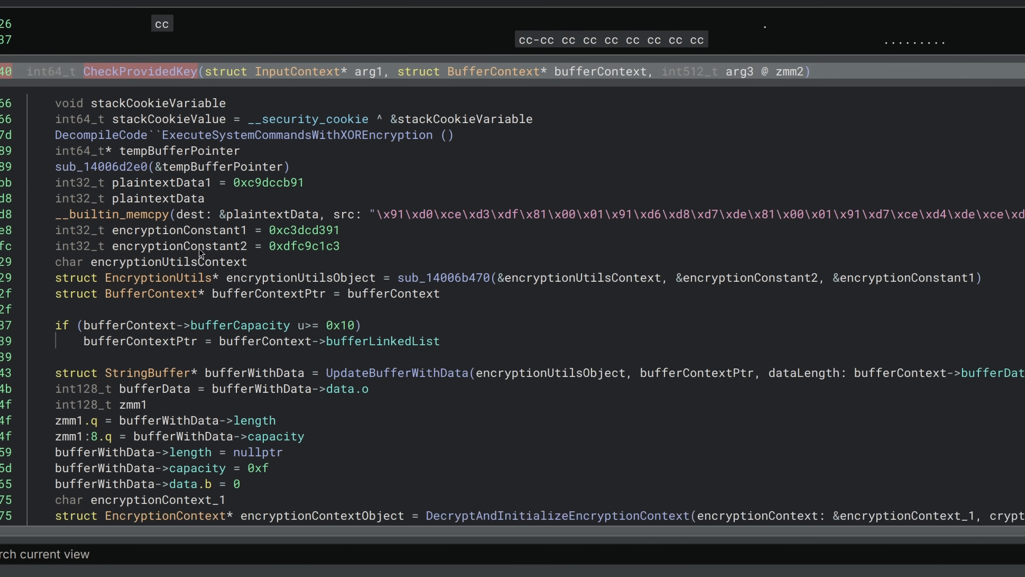
pyautogui.scroll(-3)
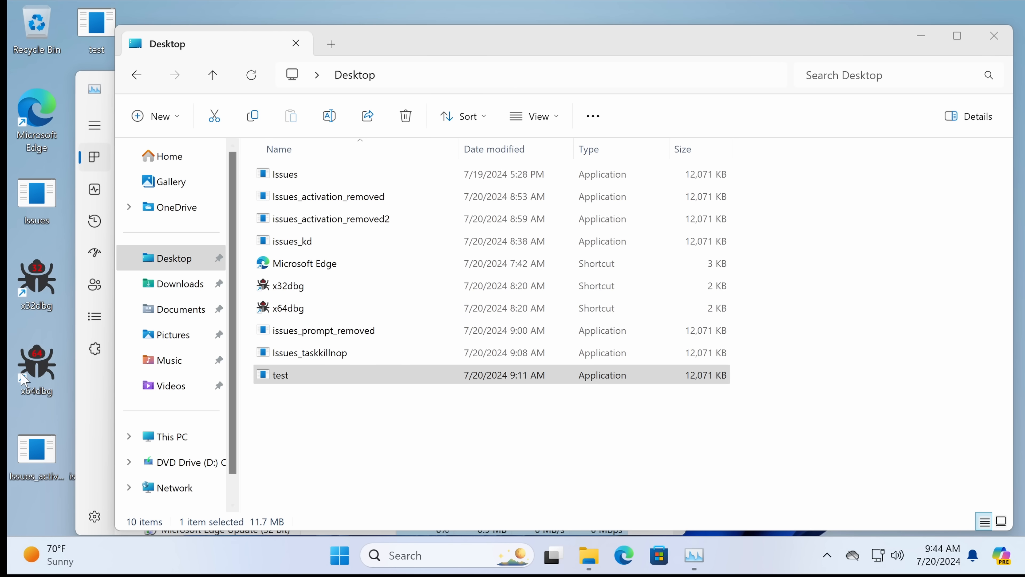
# - Select the original Issues application on the Desktop and bring up its context actions
pyautogui.click(282, 374)
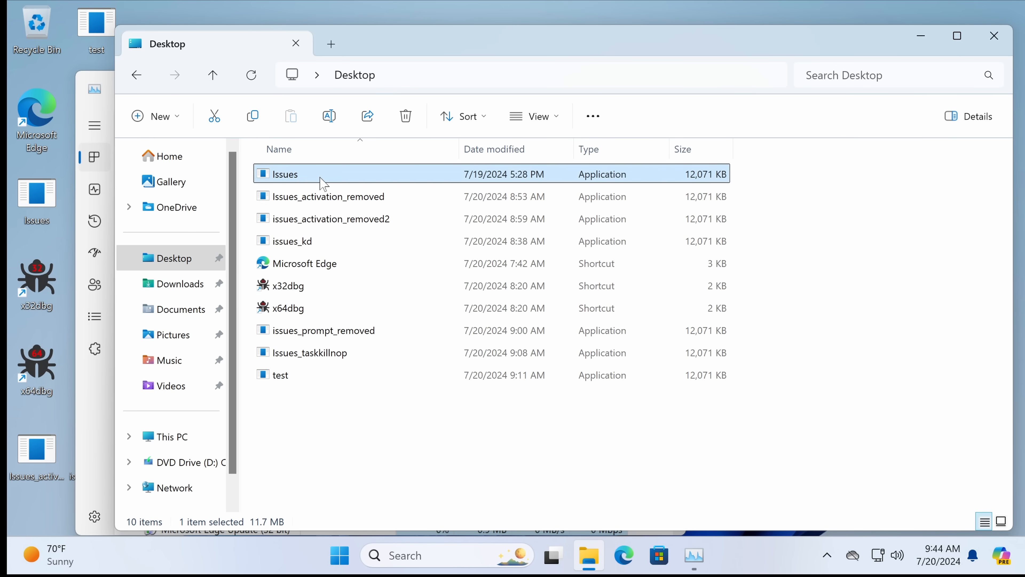
pyautogui.rightClick(283, 174)
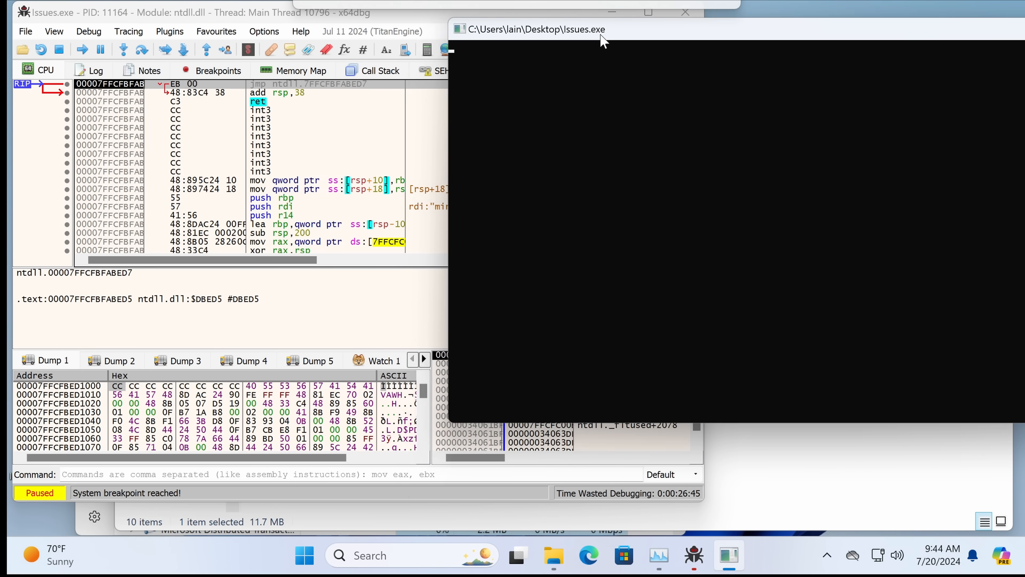
# - Resume Issues.exe past the system breakpoint and enter 1 at its Product Key prompt
pyautogui.click(82, 50)
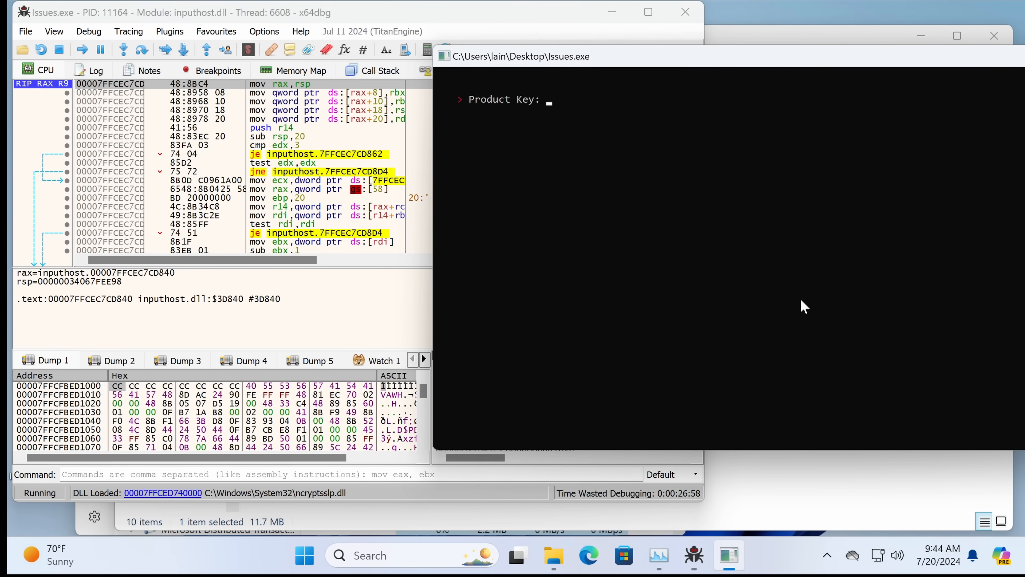
pyautogui.moveTo(536, 118)
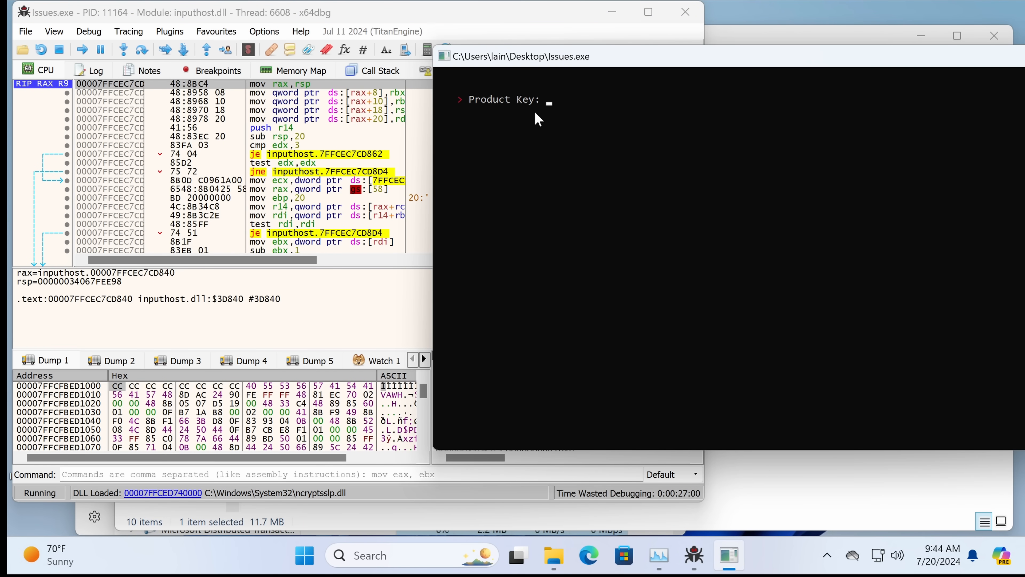
pyautogui.moveTo(551, 111)
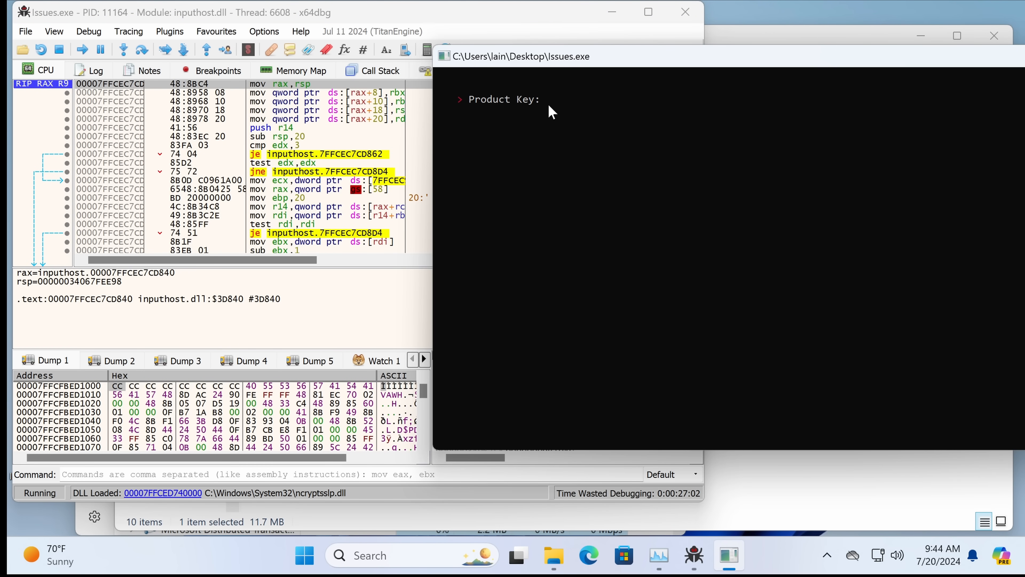
pyautogui.click(555, 99)
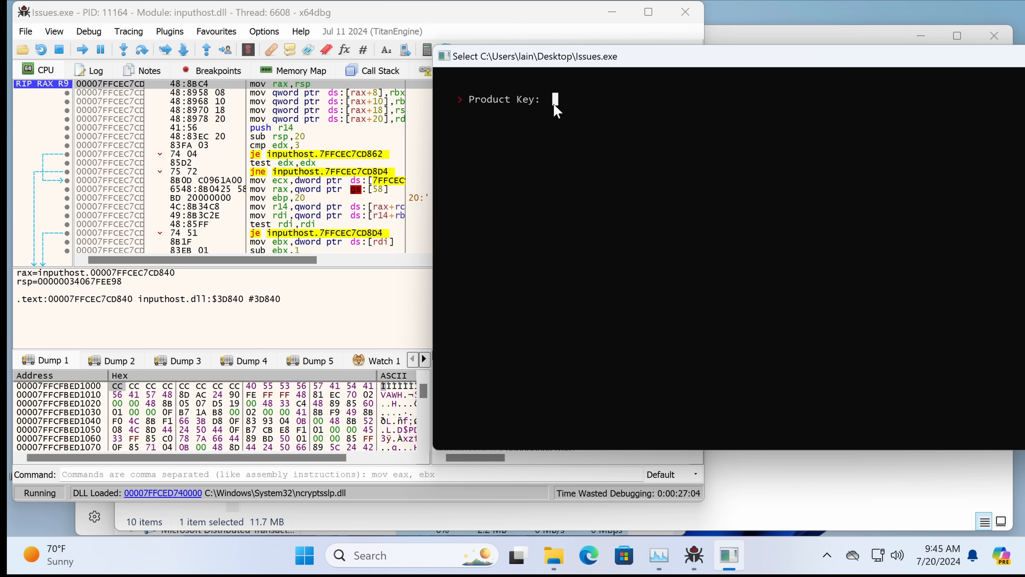
pyautogui.write('1')
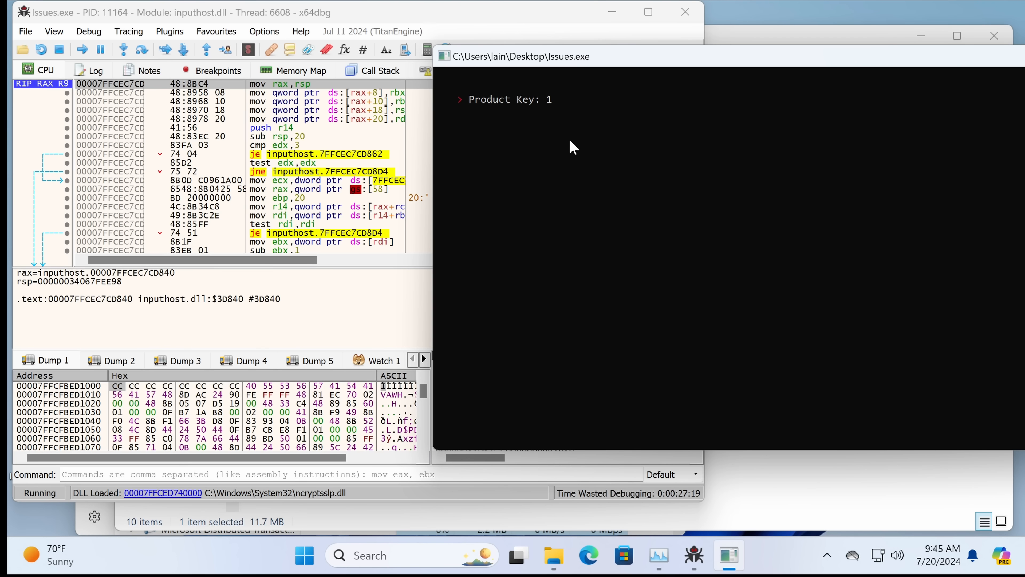
pyautogui.moveTo(580, 102)
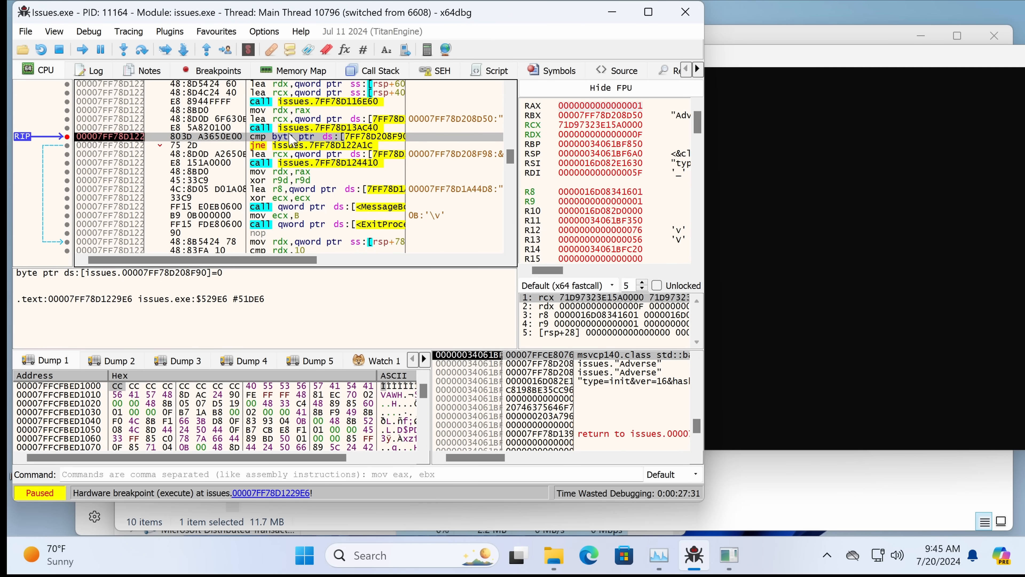
pyautogui.moveTo(331, 152)
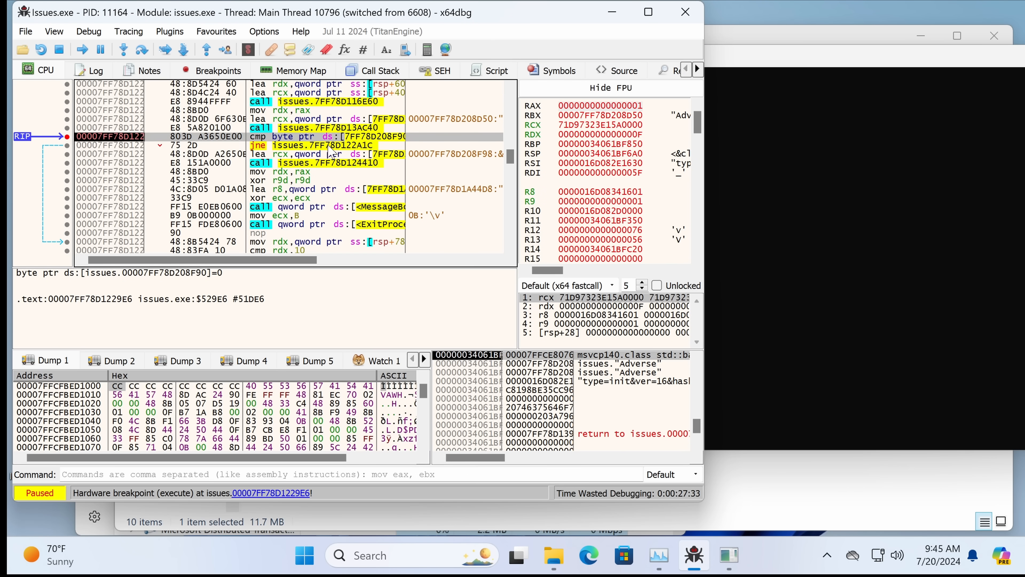
pyautogui.moveTo(348, 149)
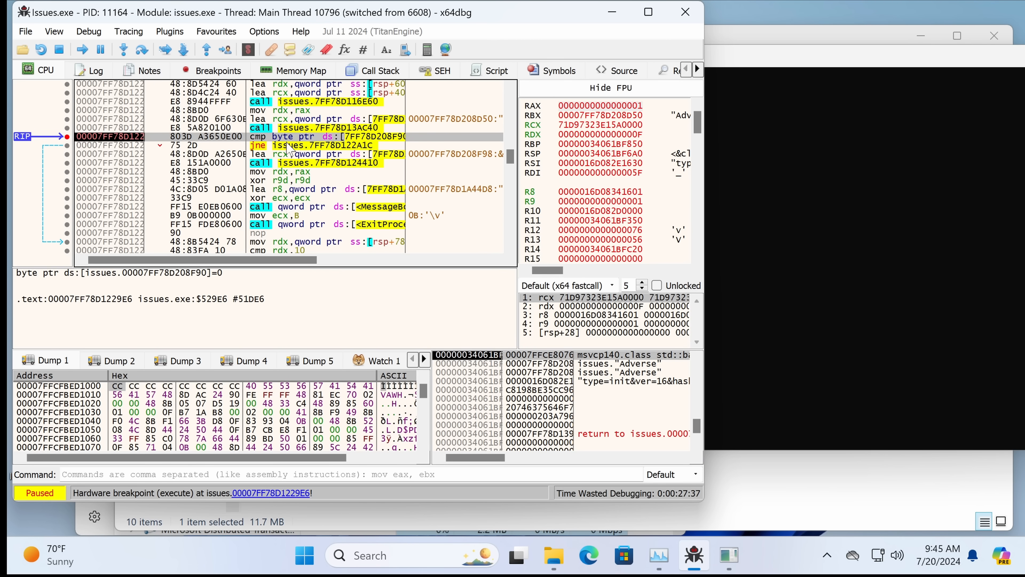
pyautogui.moveTo(381, 141)
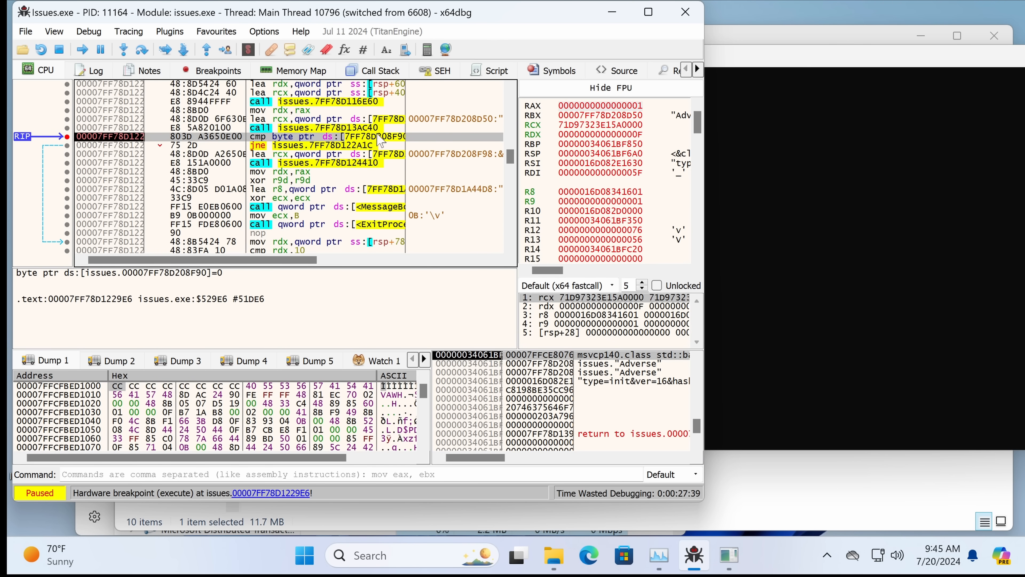
pyautogui.moveTo(424, 128)
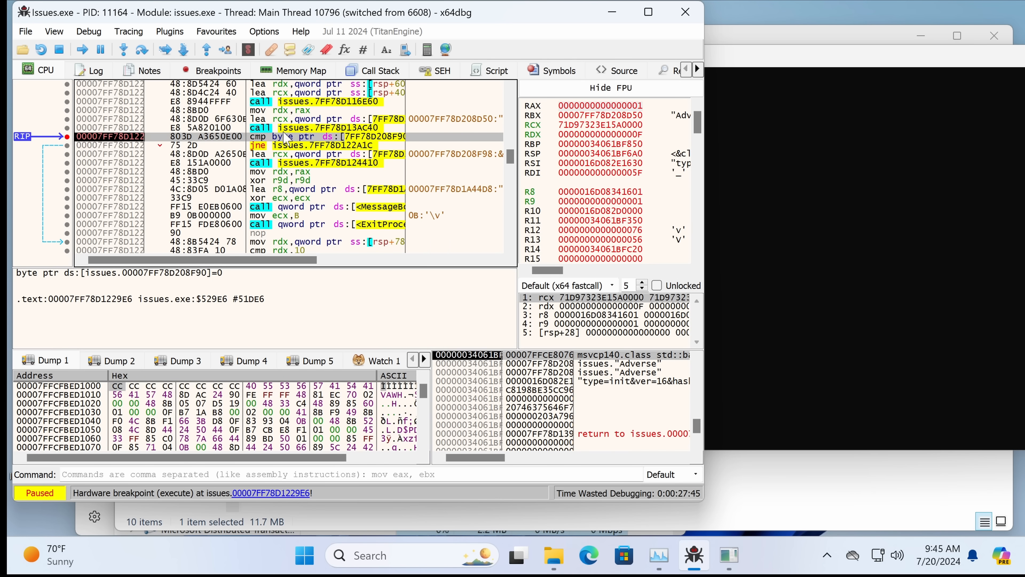
pyautogui.moveTo(326, 144)
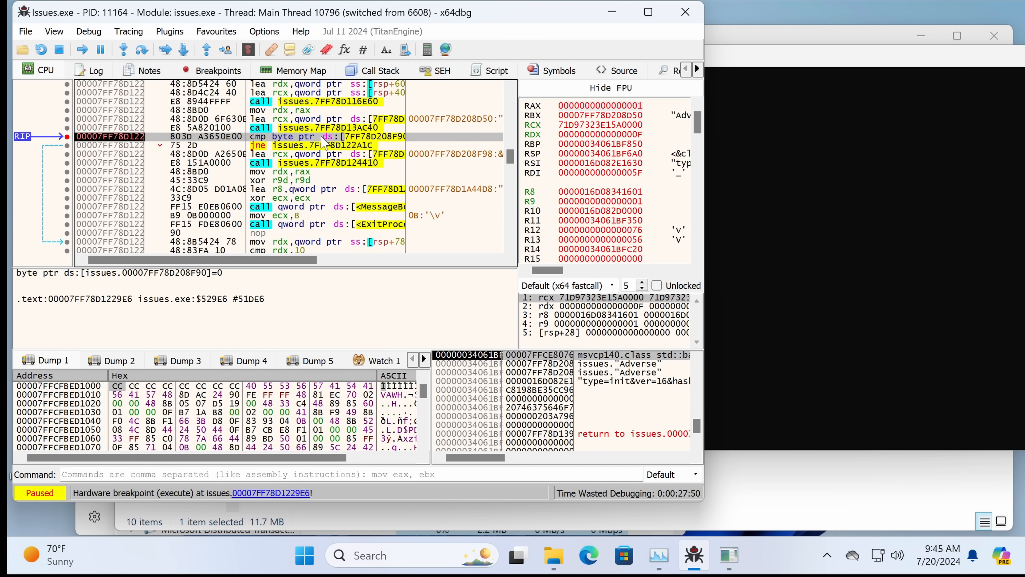
pyautogui.moveTo(325, 144)
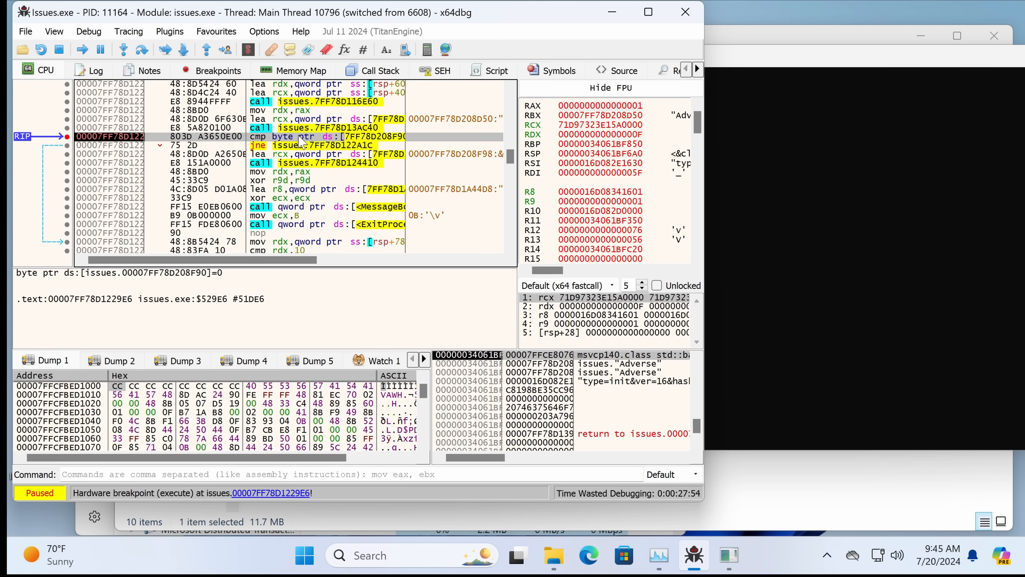
pyautogui.moveTo(788, 199)
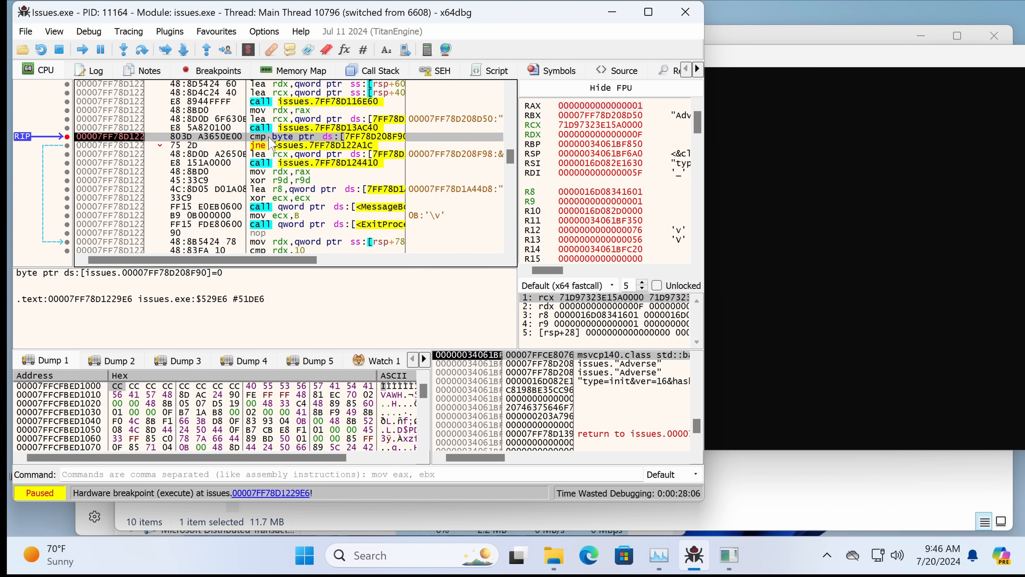
pyautogui.moveTo(288, 165)
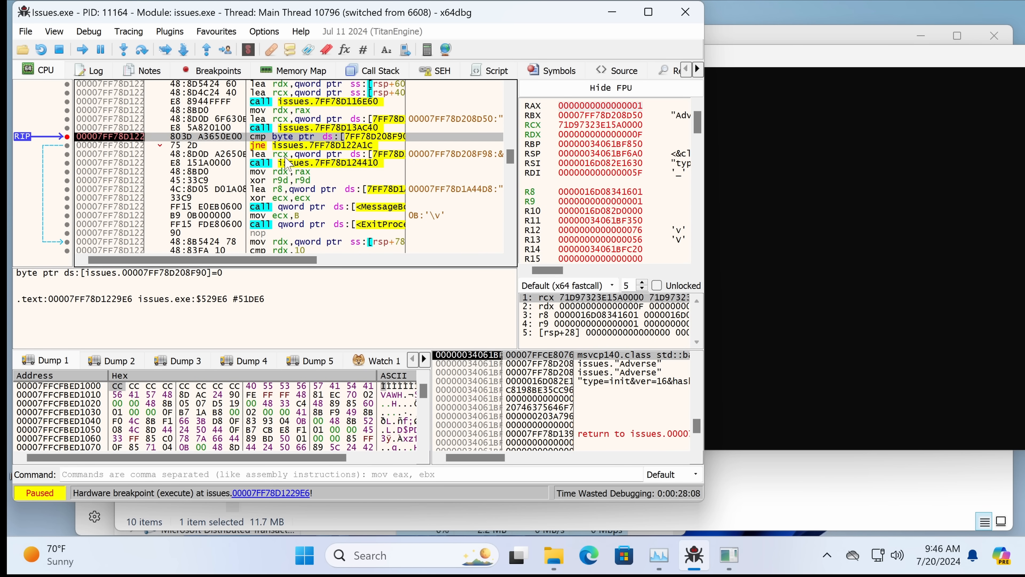
pyautogui.moveTo(288, 164)
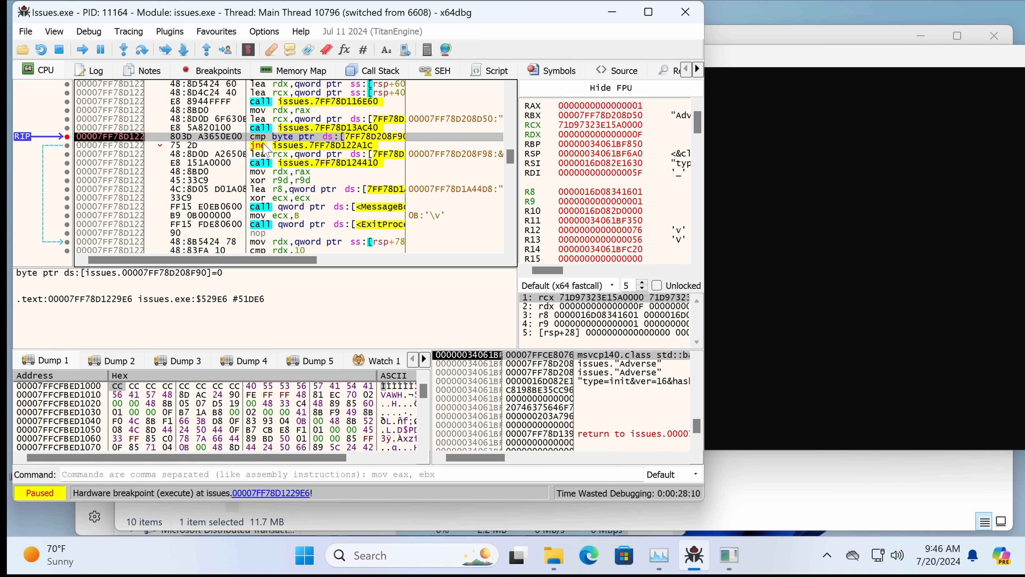
pyautogui.moveTo(280, 151)
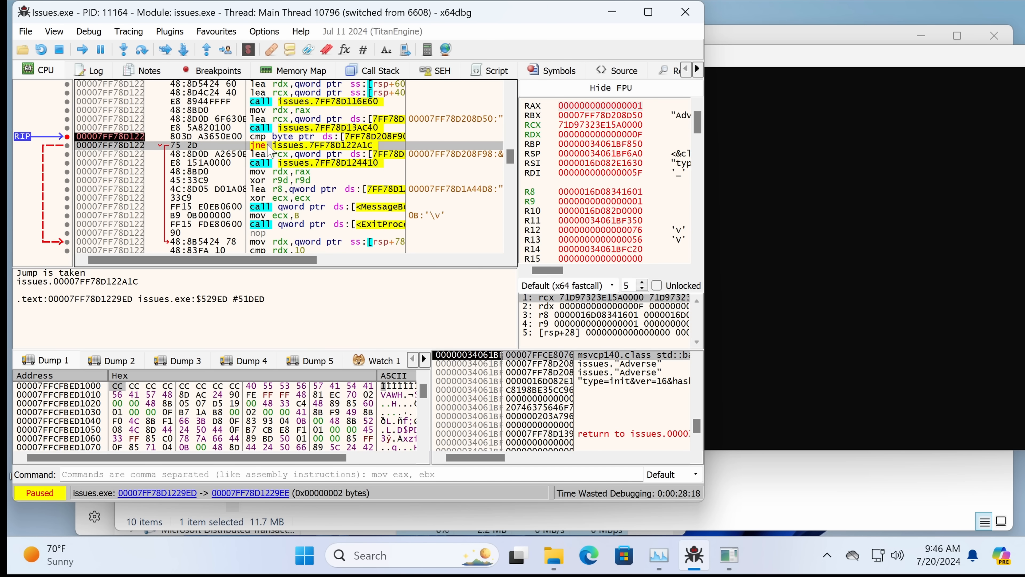
pyautogui.moveTo(268, 149)
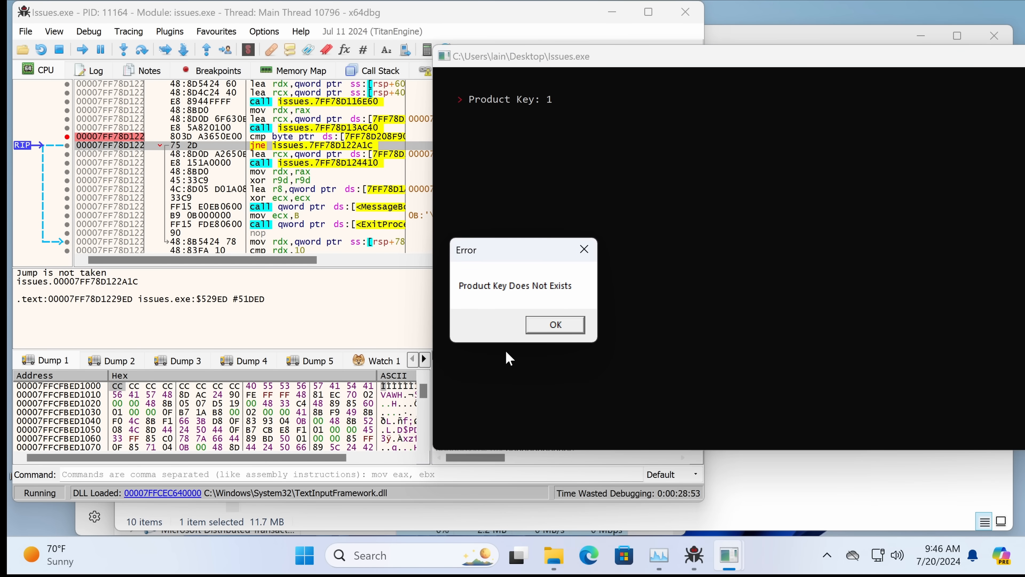
# - Move the Product Key Does Not Exists error message box aside after the failed key check
pyautogui.moveTo(504, 250); pyautogui.dragTo(650, 157)
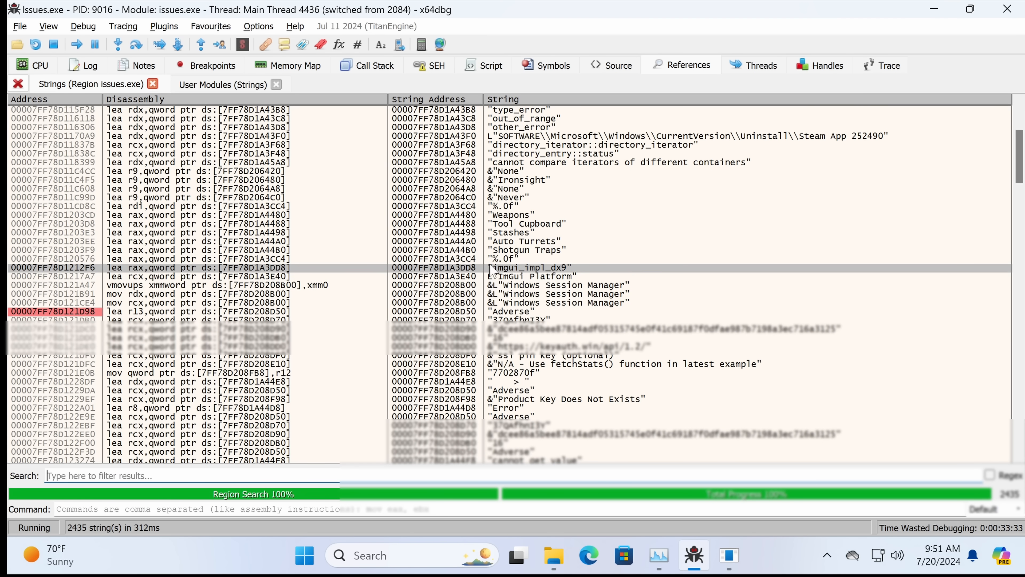
pyautogui.moveTo(492, 271)
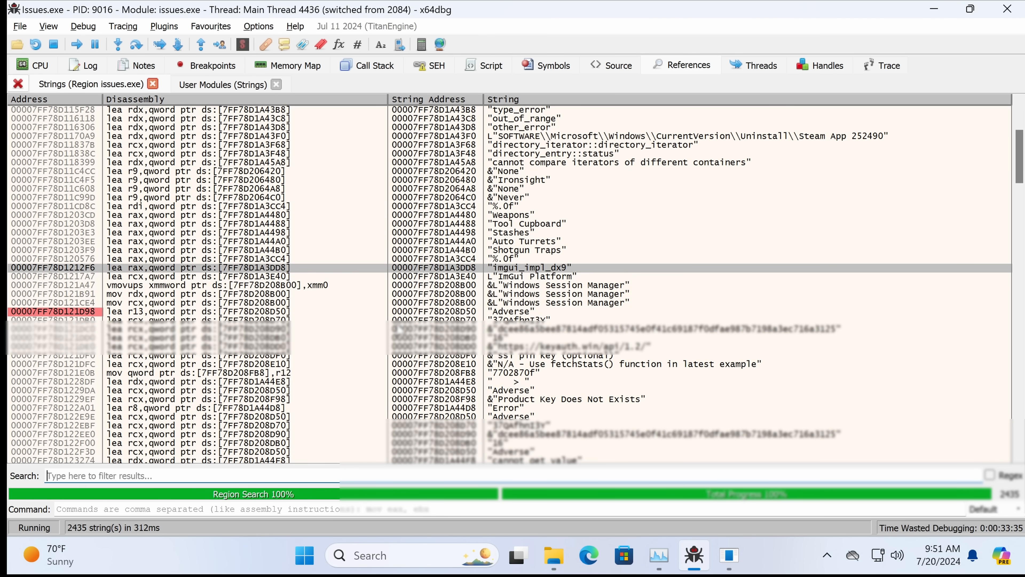
pyautogui.moveTo(539, 285)
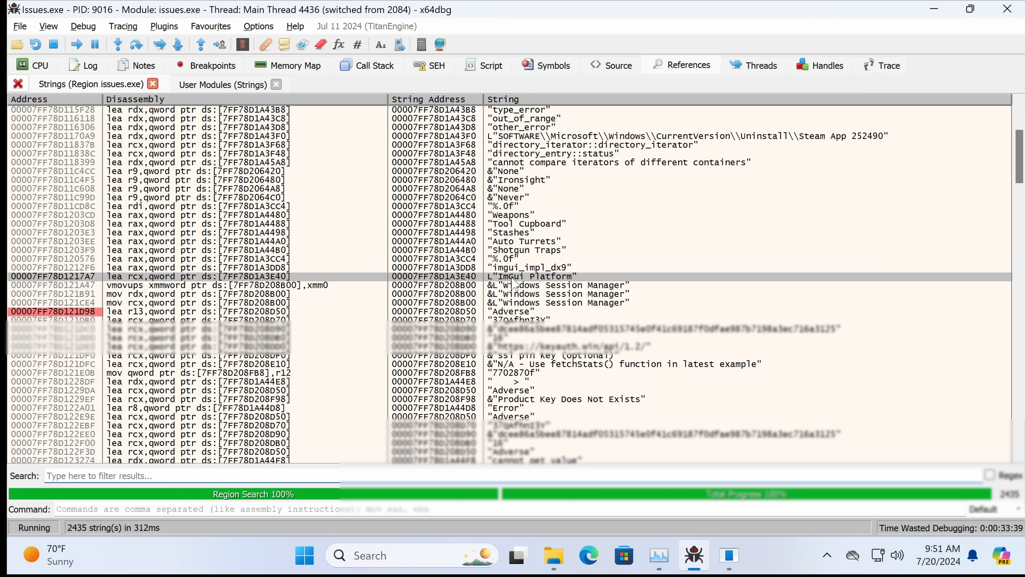
pyautogui.moveTo(560, 202)
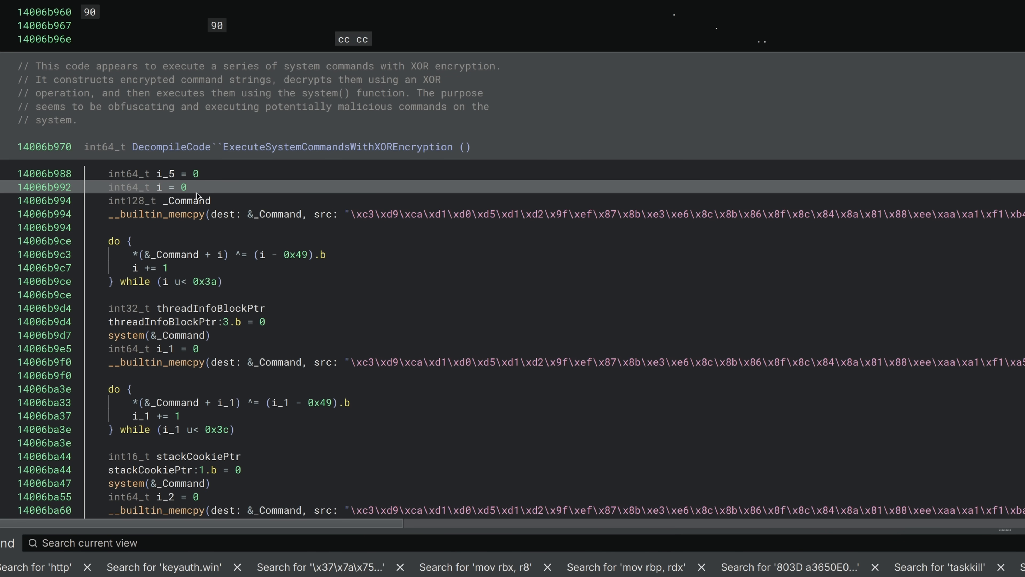
pyautogui.moveTo(193, 202)
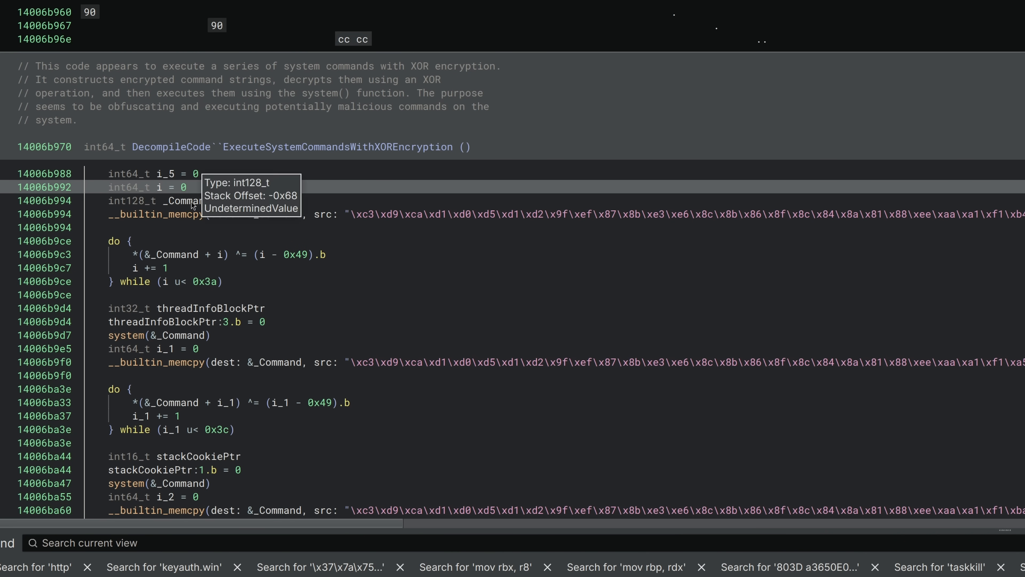
pyautogui.moveTo(192, 204)
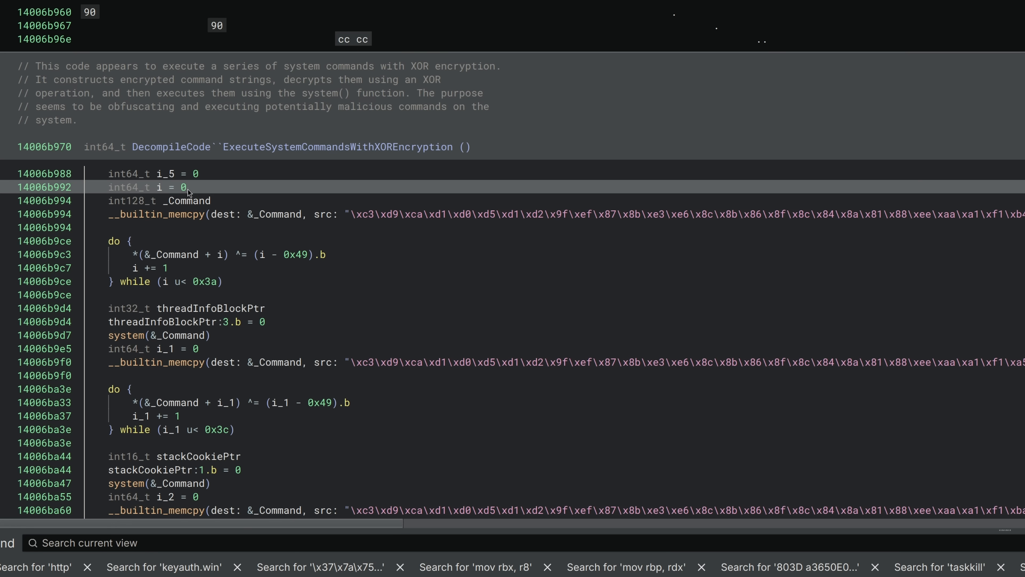
pyautogui.moveTo(194, 211)
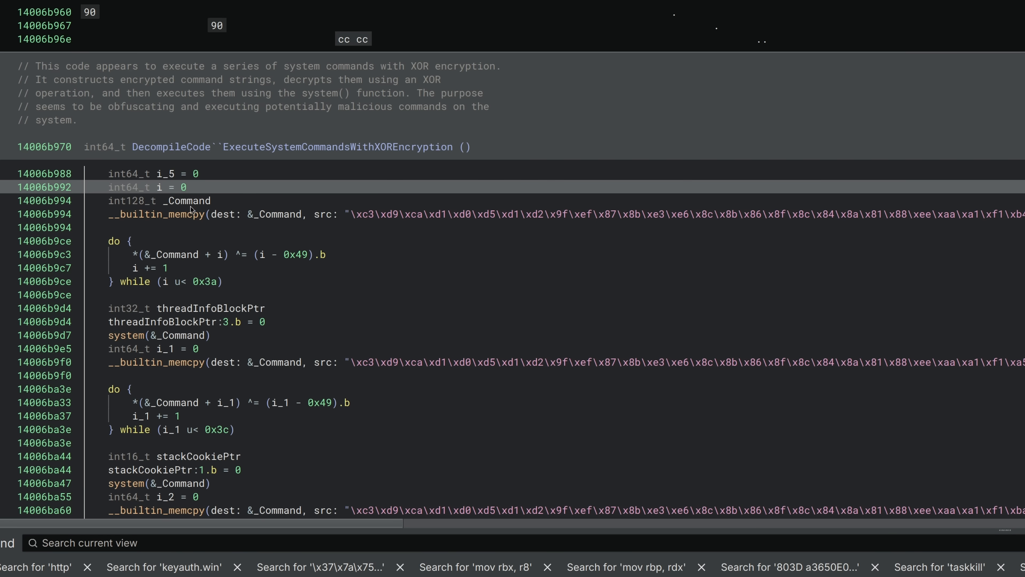
pyautogui.moveTo(190, 200)
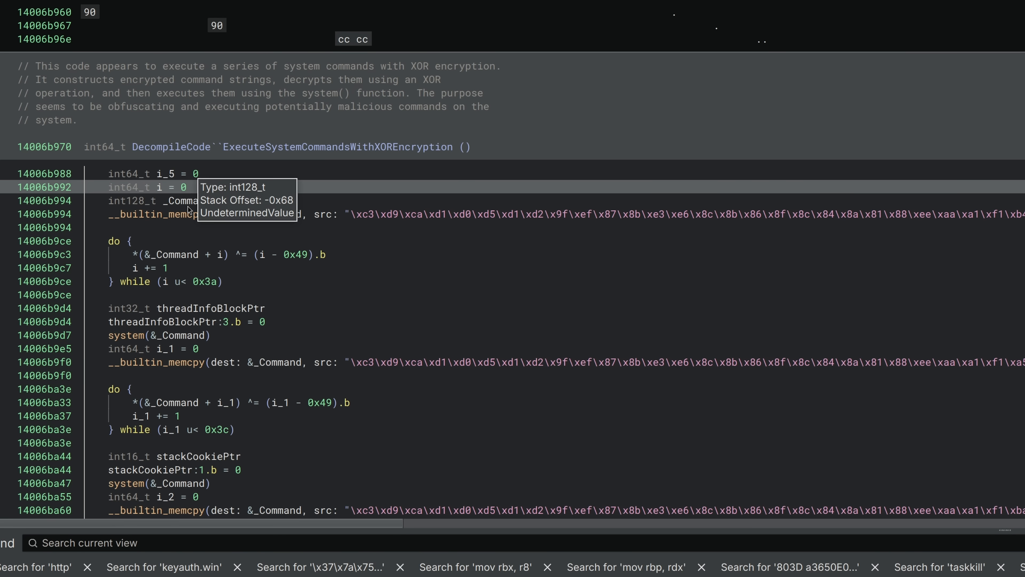
# - Jump from the XOR function to the imported system function in the import table
pyautogui.click(187, 200)
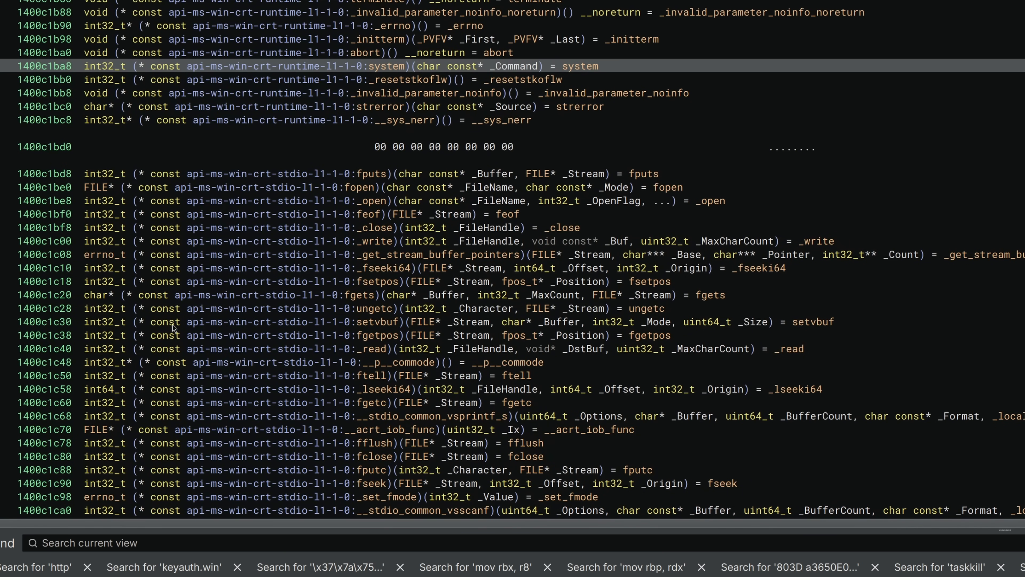
pyautogui.moveTo(368, 66)
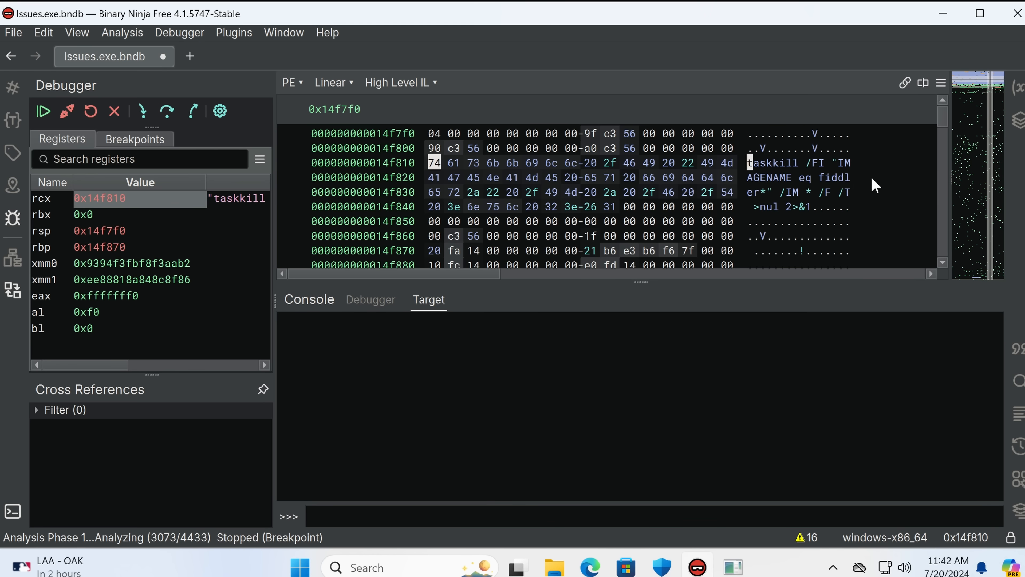
pyautogui.moveTo(368, 209)
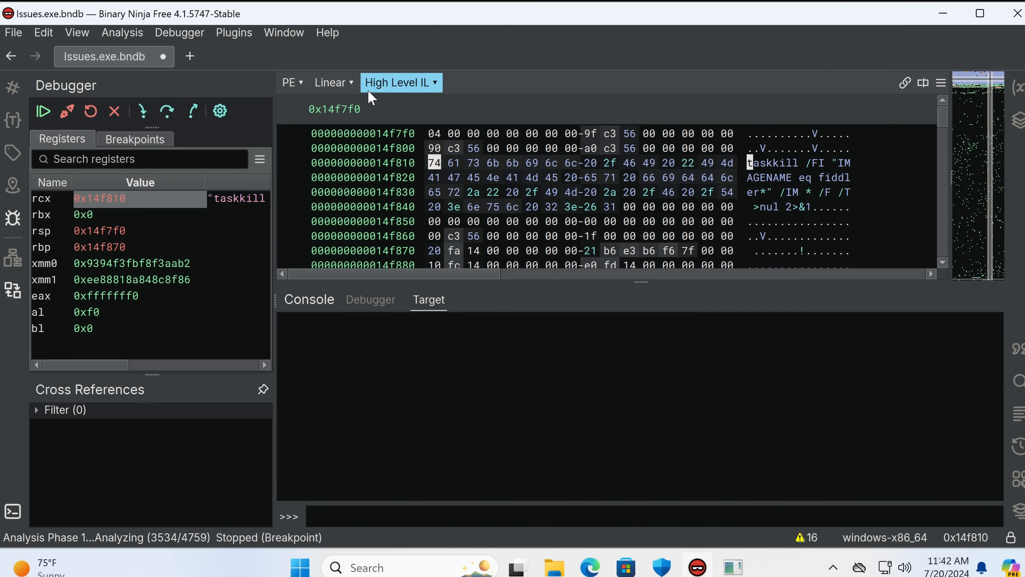
pyautogui.moveTo(770, 216)
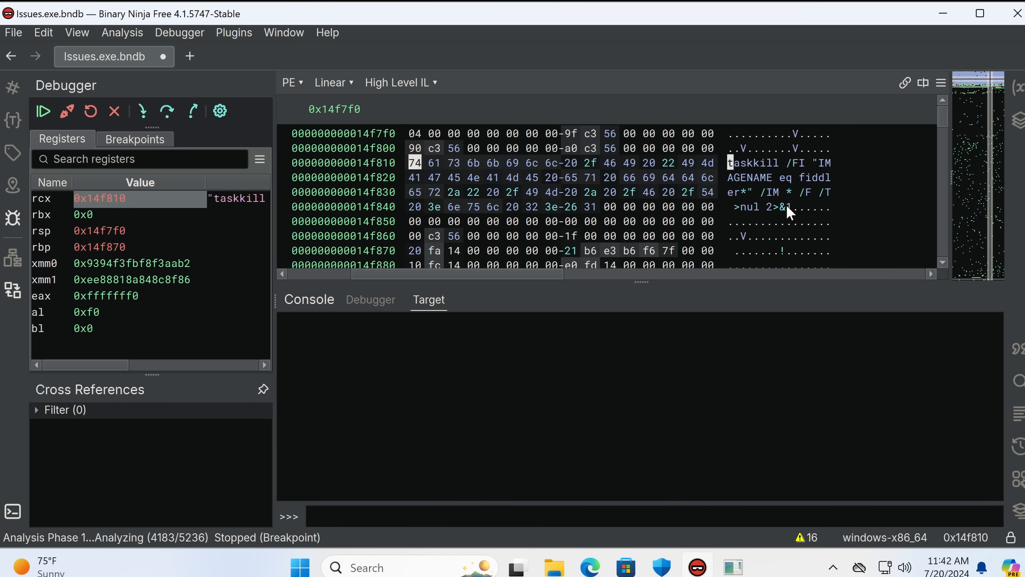
pyautogui.moveTo(677, 239)
pyautogui.write('exploit')
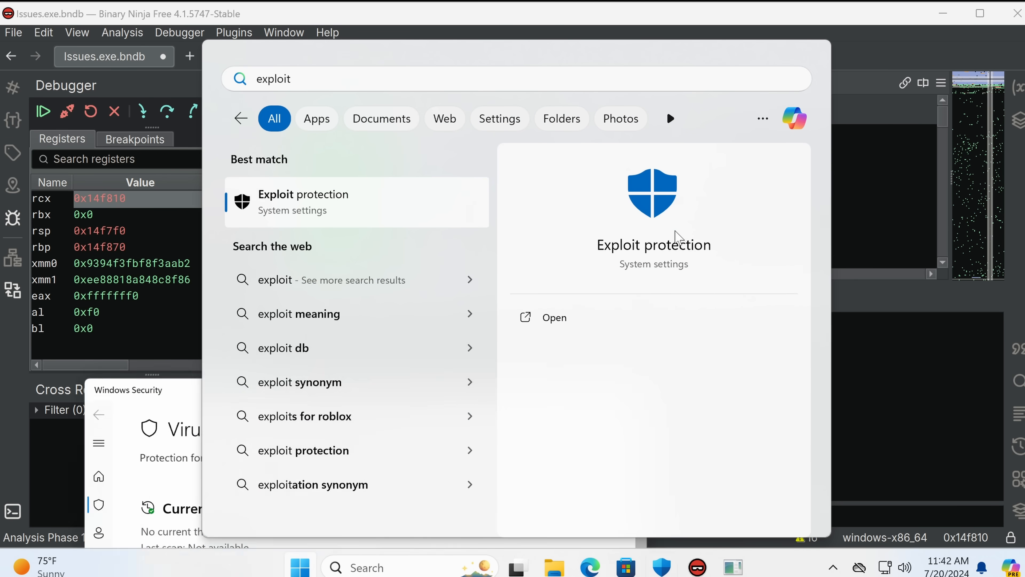
# - Review Exploit protection's ASLR settings with Bottom-up ASLR off, then return to the paused debugger
pyautogui.click(553, 318)
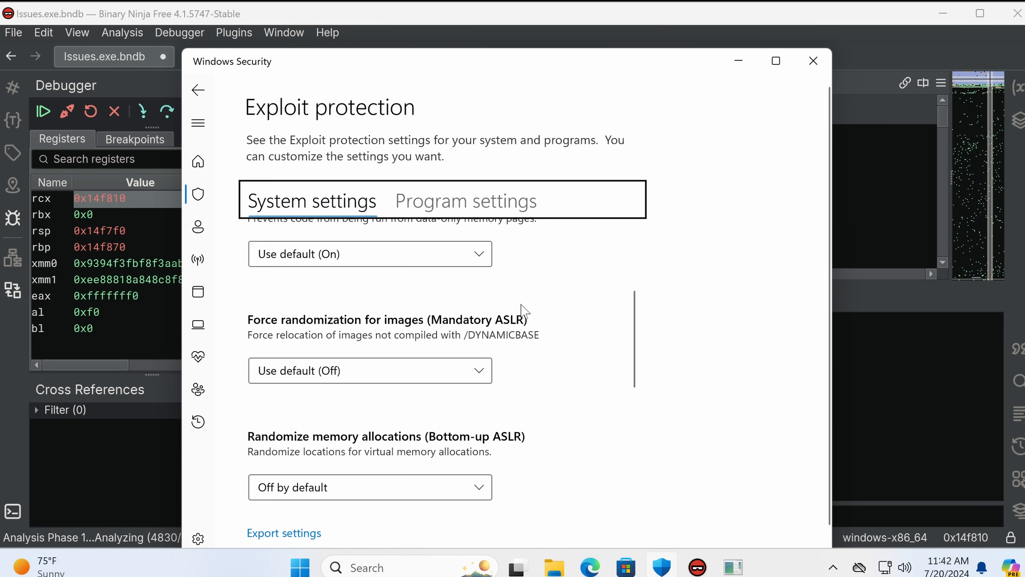
pyautogui.scroll(-3)
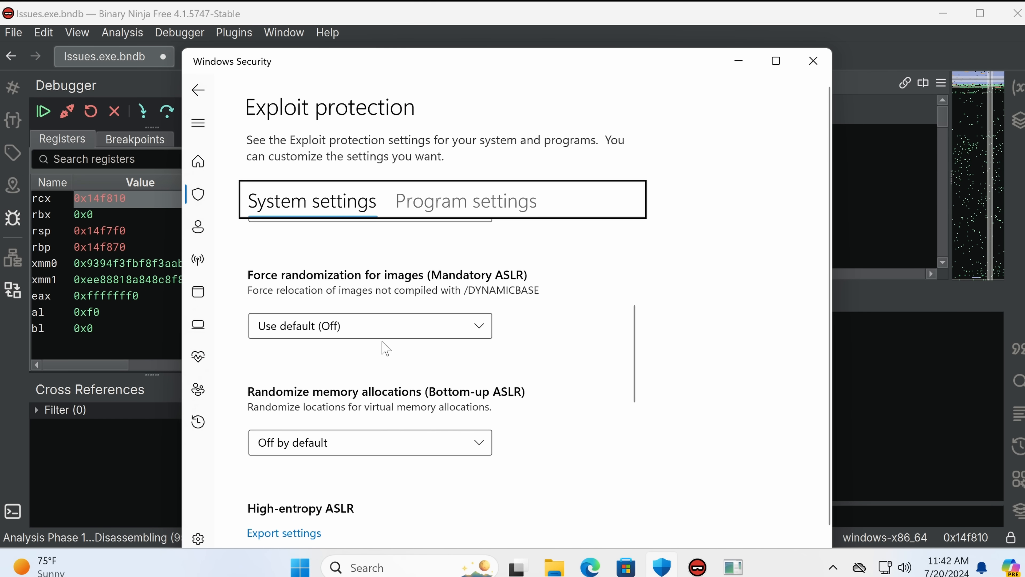
pyautogui.moveTo(351, 427)
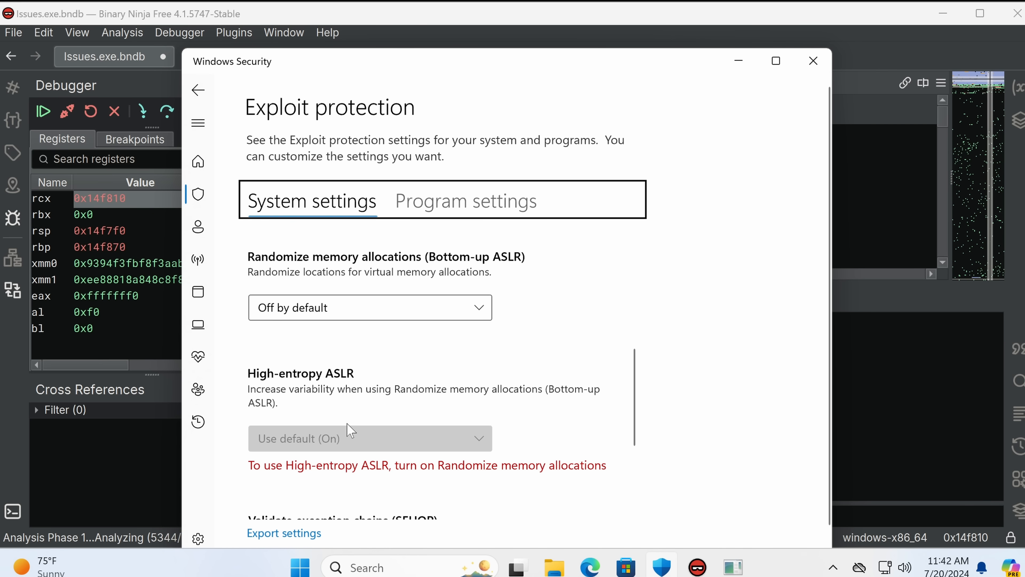
pyautogui.moveTo(425, 287)
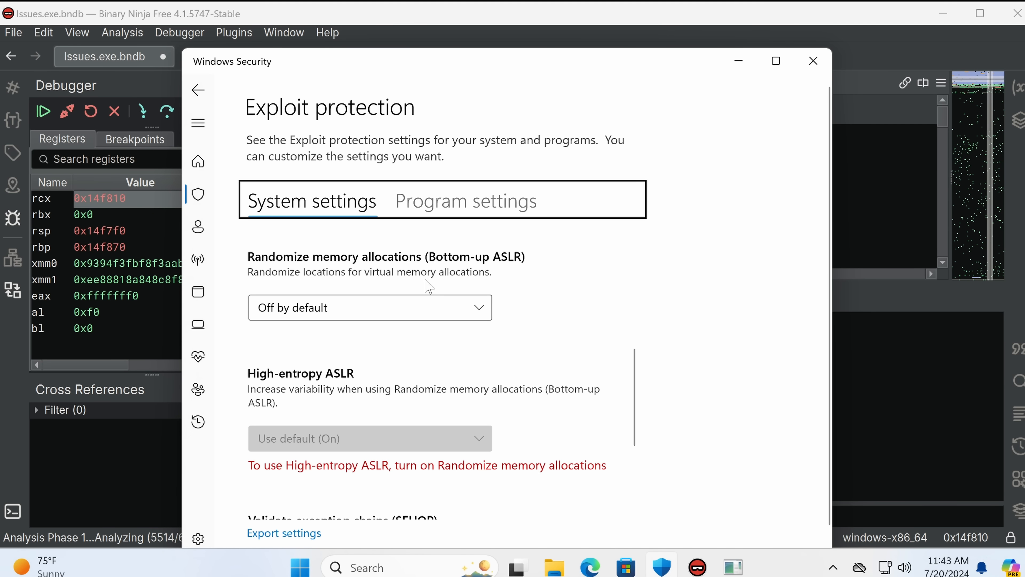
pyautogui.moveTo(509, 279)
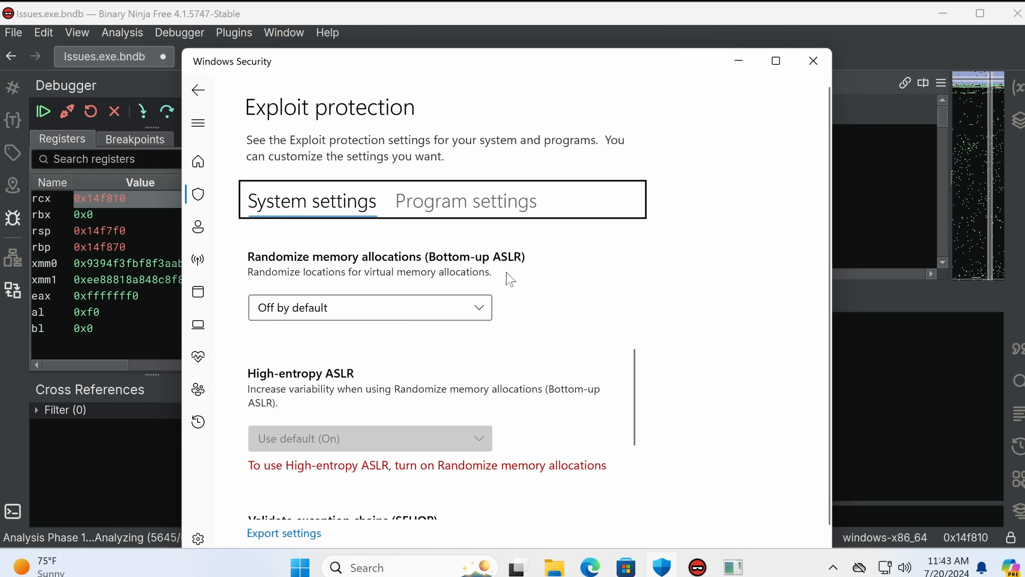
pyautogui.click(812, 61)
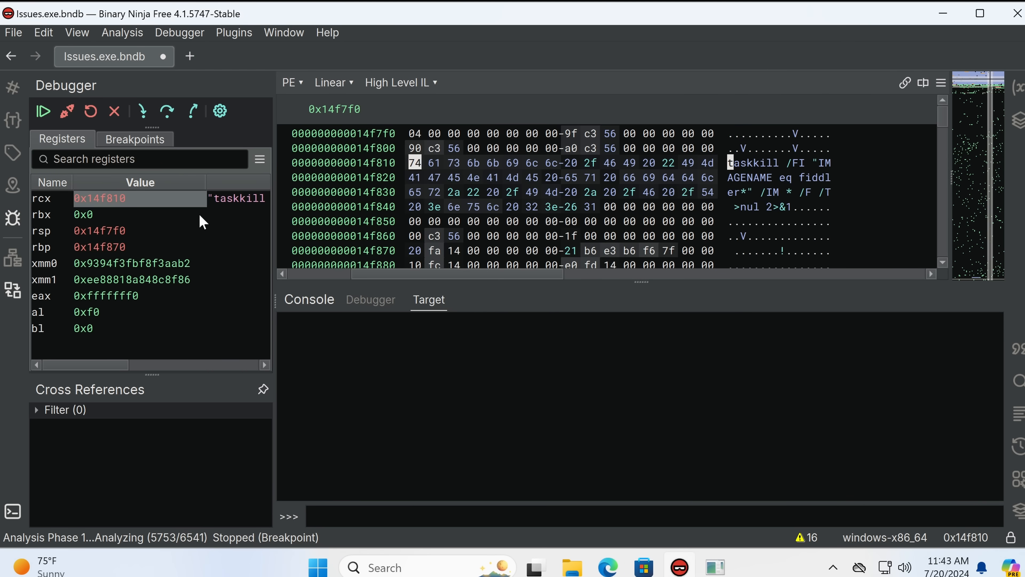
pyautogui.moveTo(235, 206)
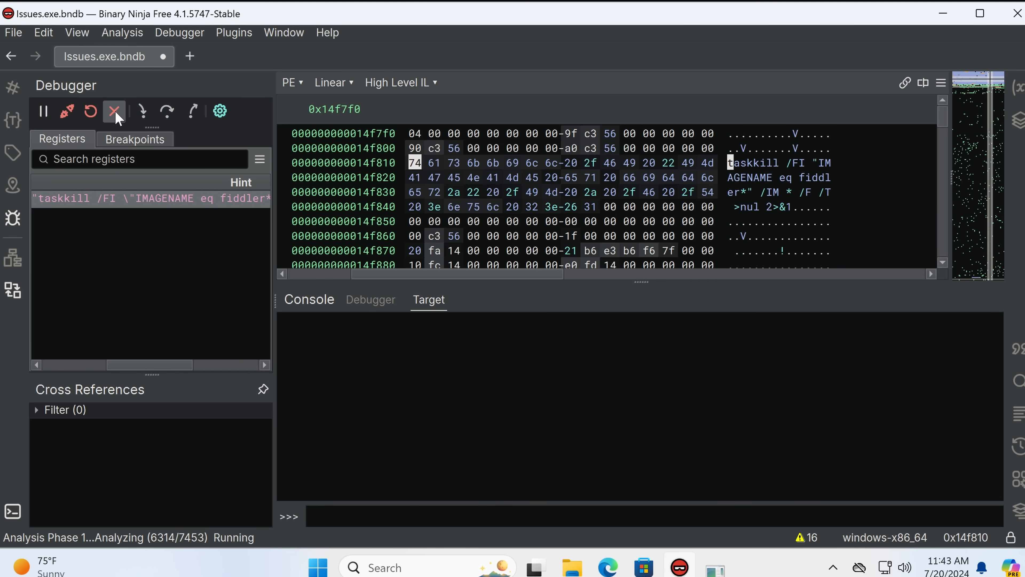
# - Stop the Binary Ninja debugging session with the red X button
pyautogui.click(114, 111)
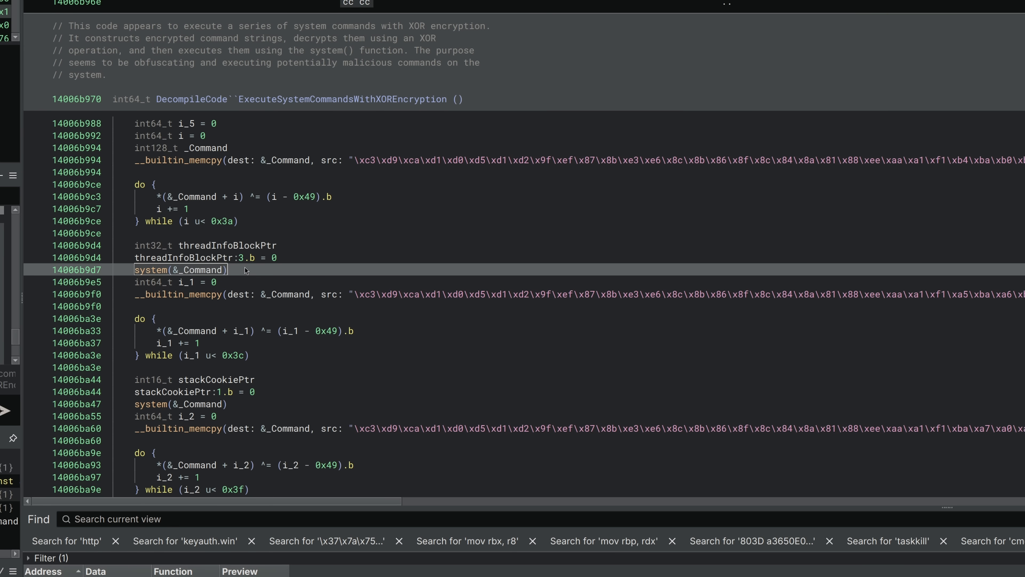
pyautogui.moveTo(229, 271)
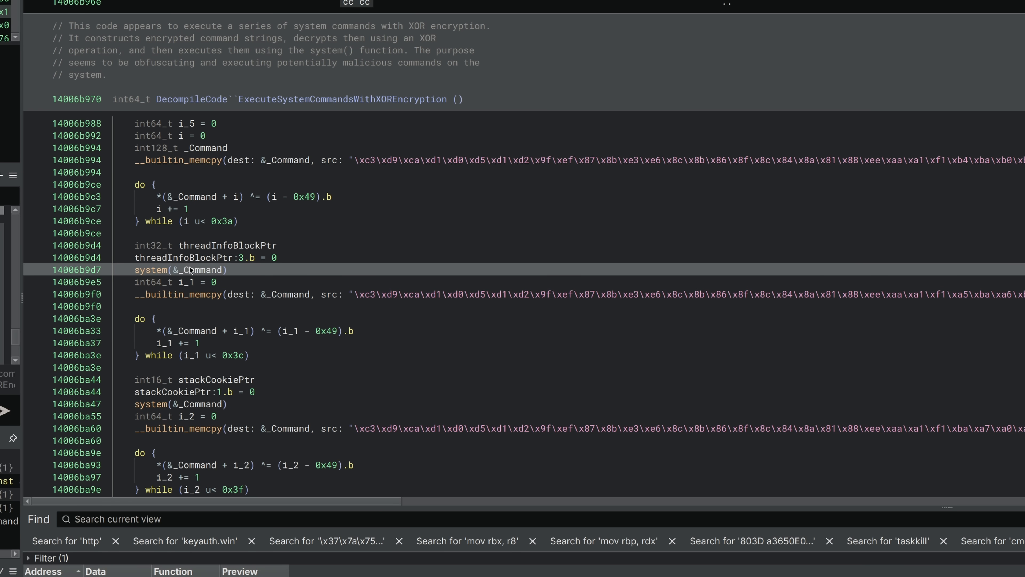
pyautogui.moveTo(199, 271)
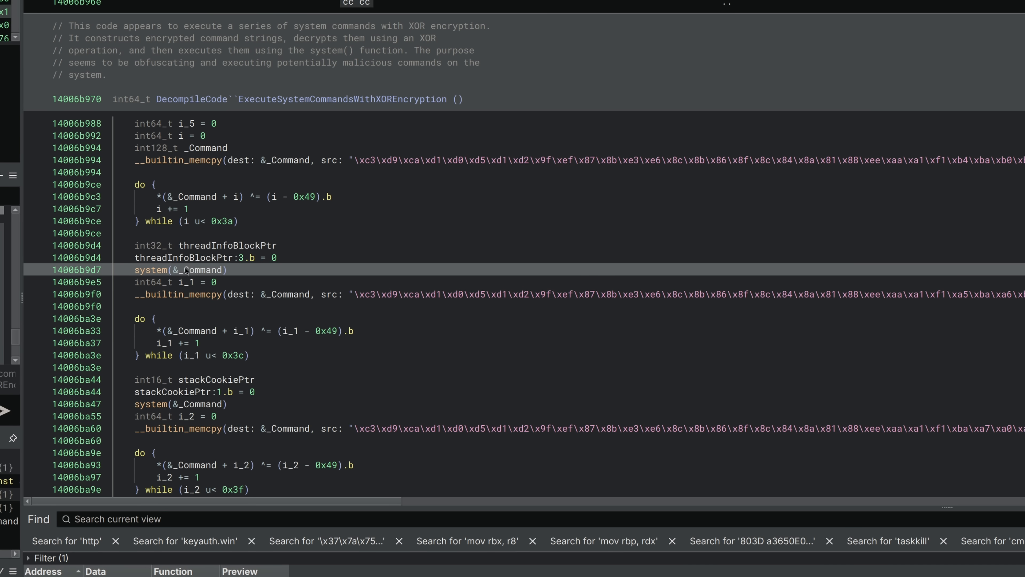
# - Scroll down through the decompiled XOR loops and system calls to the fourth encoded buffer and tempBuffer
pyautogui.scroll(-3)
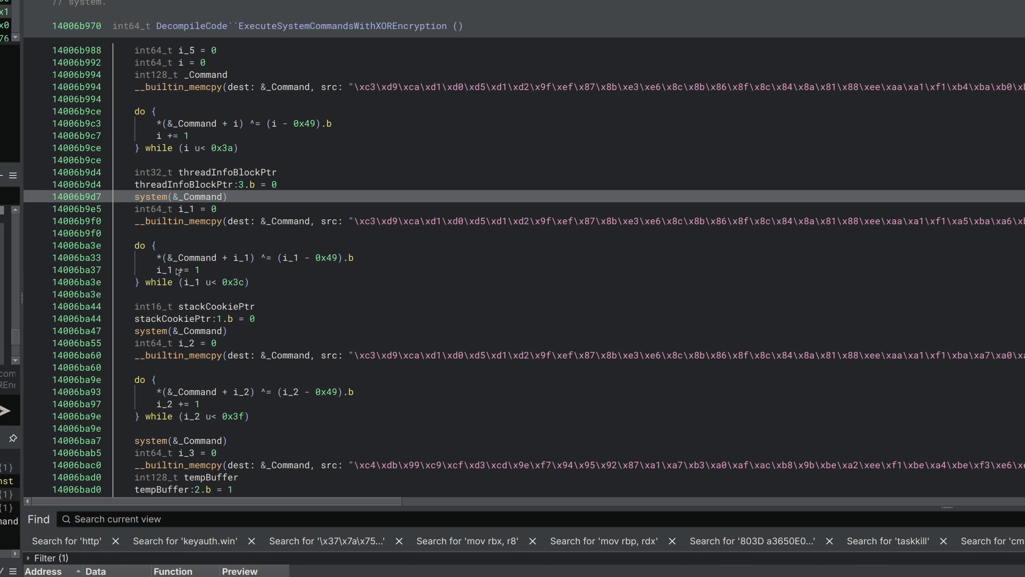
pyautogui.scroll(-3)
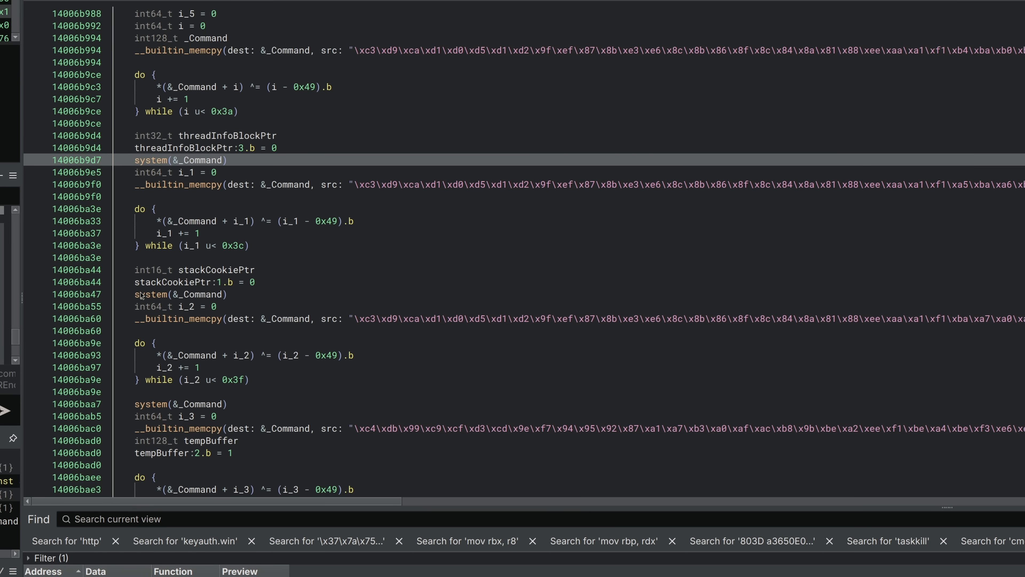
pyautogui.moveTo(286, 177)
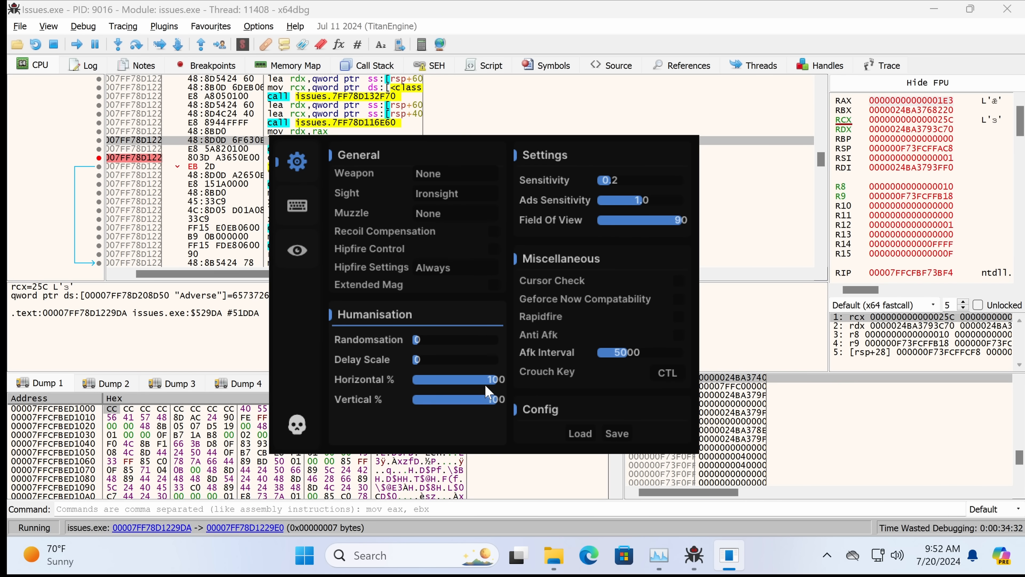
pyautogui.moveTo(405, 301)
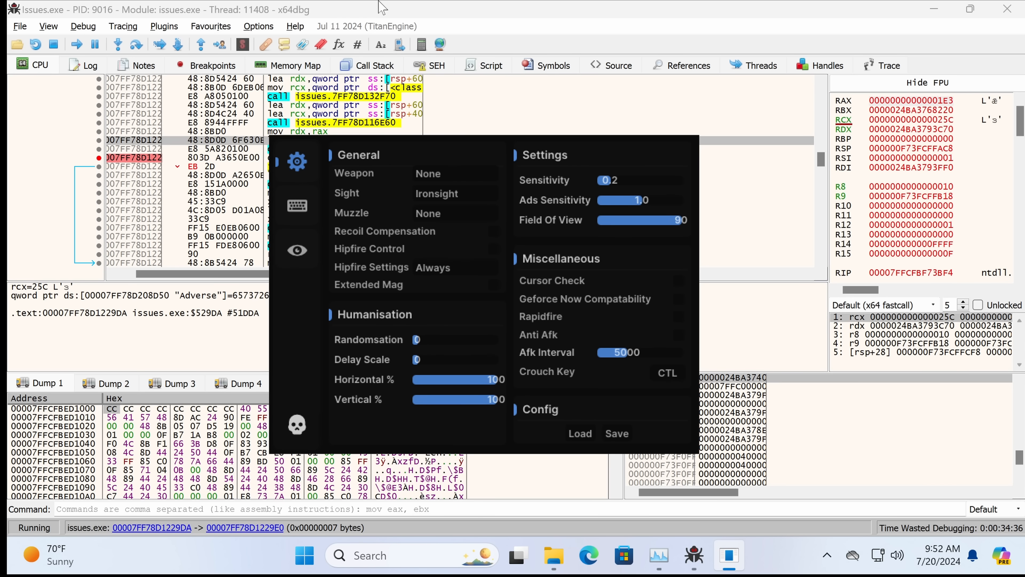
pyautogui.moveTo(279, 17)
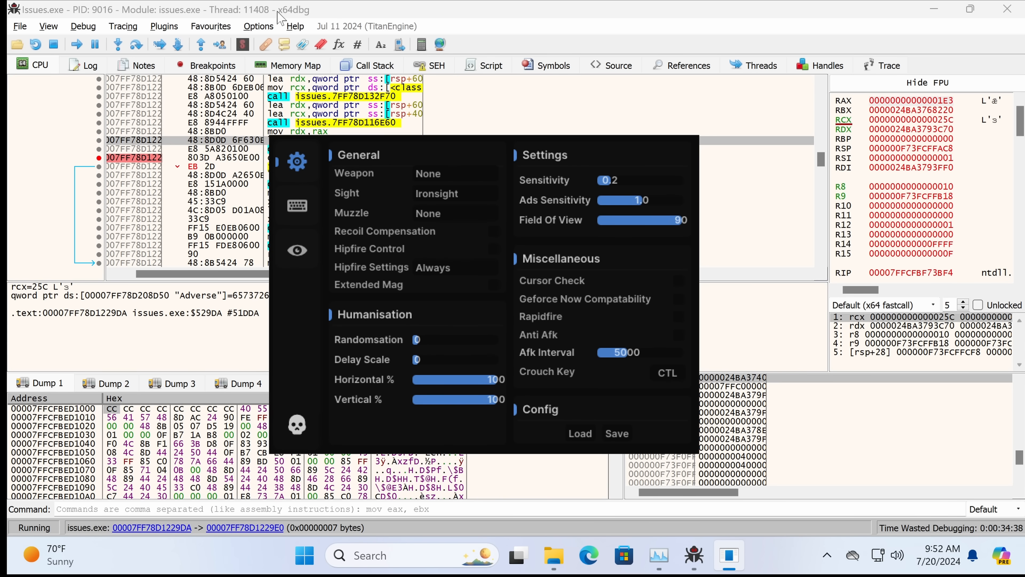
pyautogui.moveTo(304, 177)
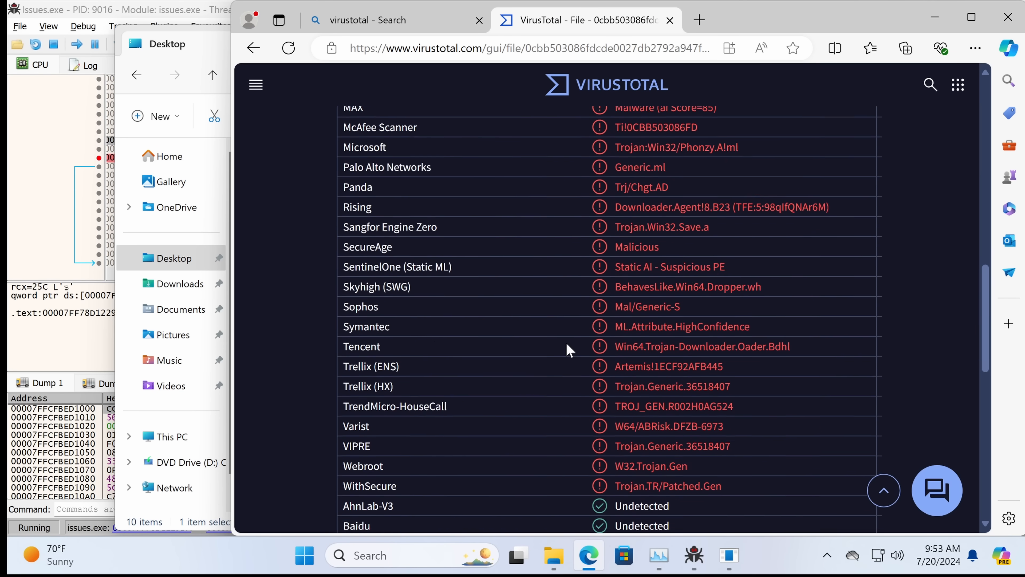
# - Review the detection list, then the Relations tab showing contacted domains such as keyauth.win
pyautogui.scroll(-3)
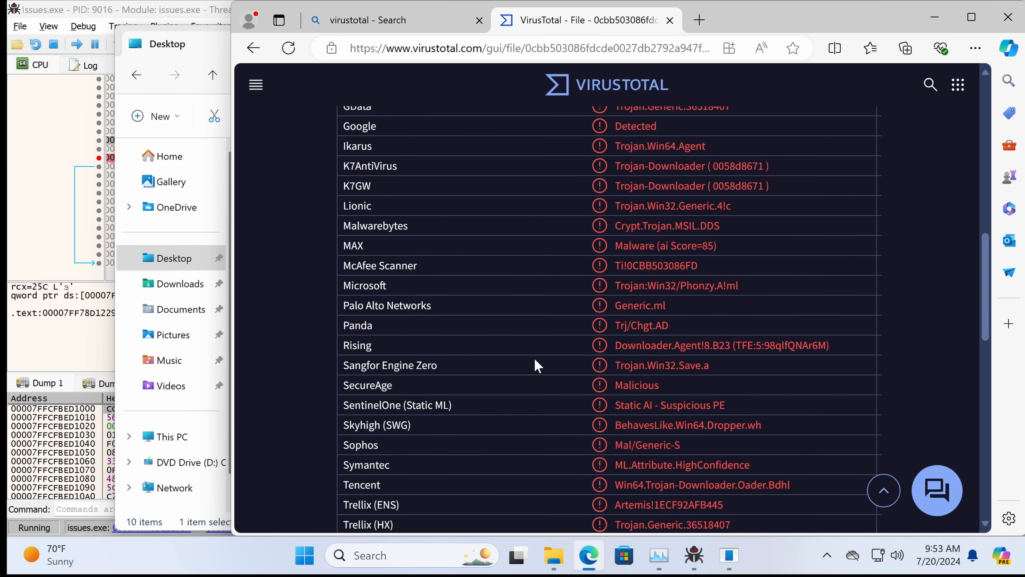
pyautogui.scroll(-3)
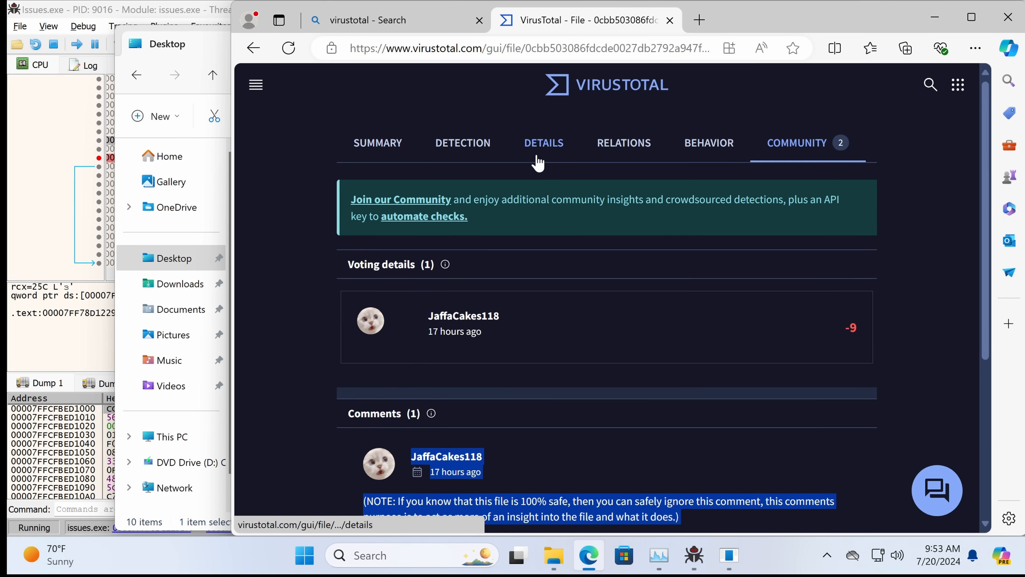
pyautogui.click(623, 143)
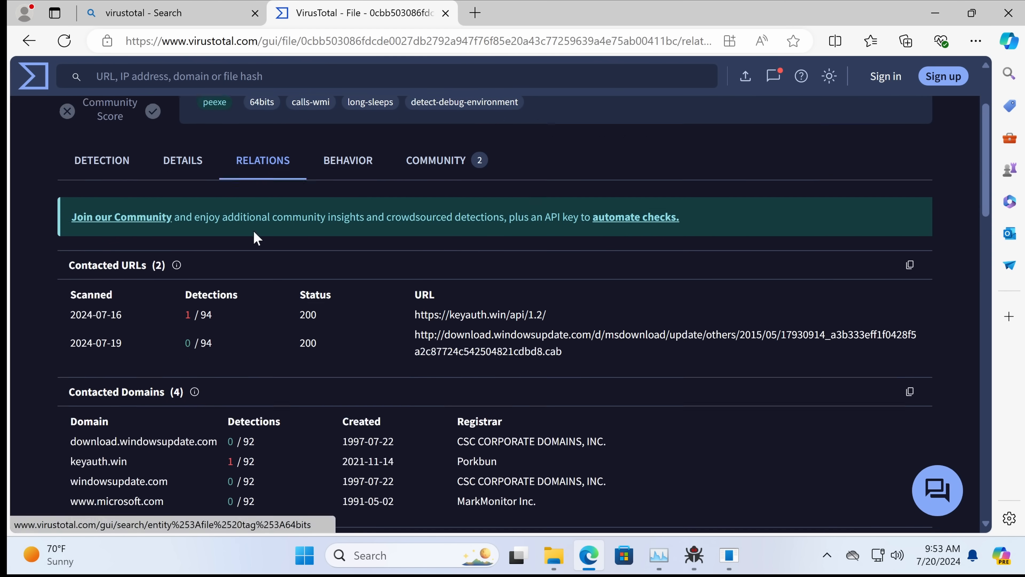
pyautogui.scroll(-3)
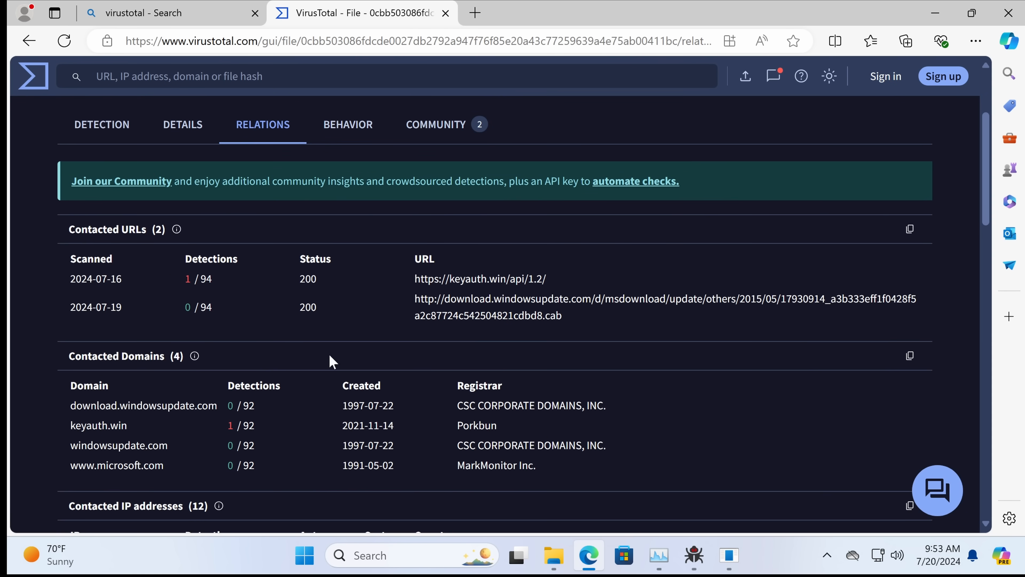
pyautogui.scroll(-3)
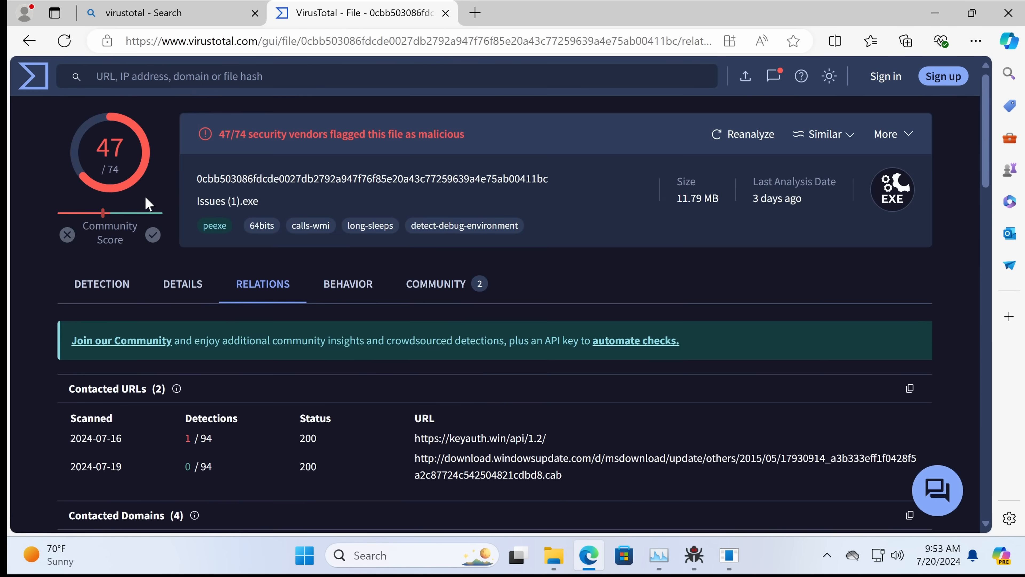
# - Return to the Detection tab and scroll the security vendors' verdicts behind the 47/74 score
pyautogui.click(101, 284)
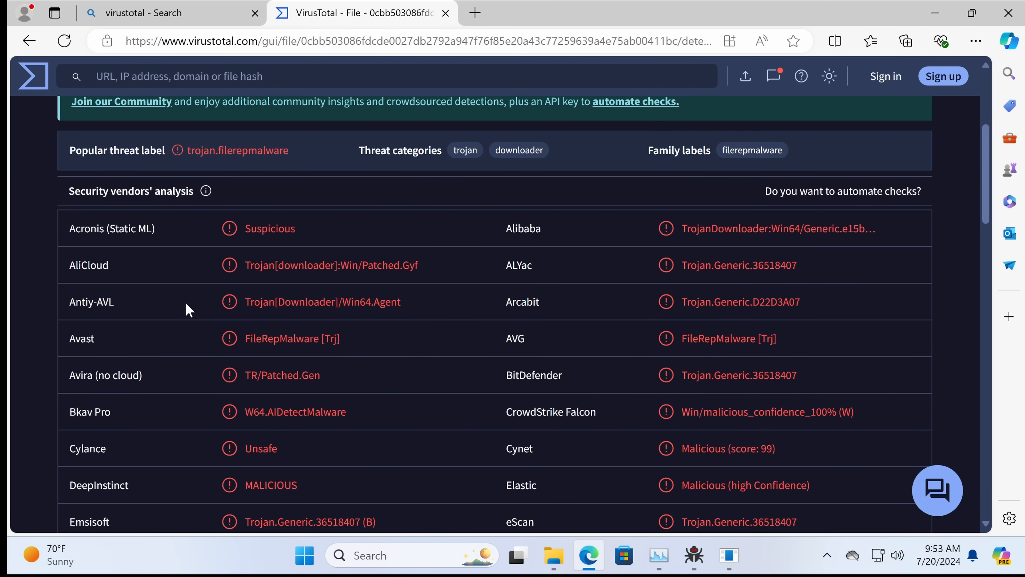
pyautogui.scroll(-3)
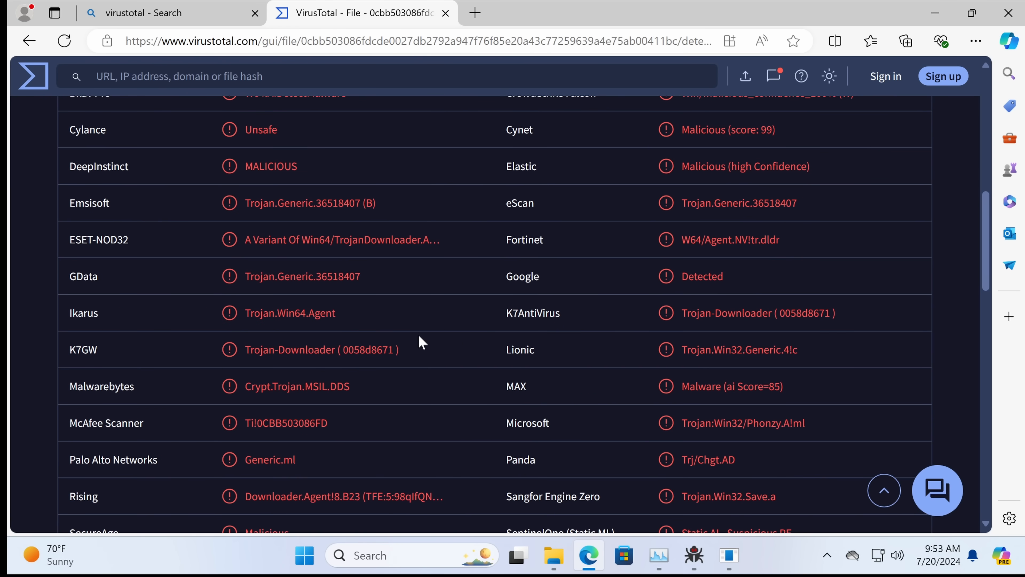